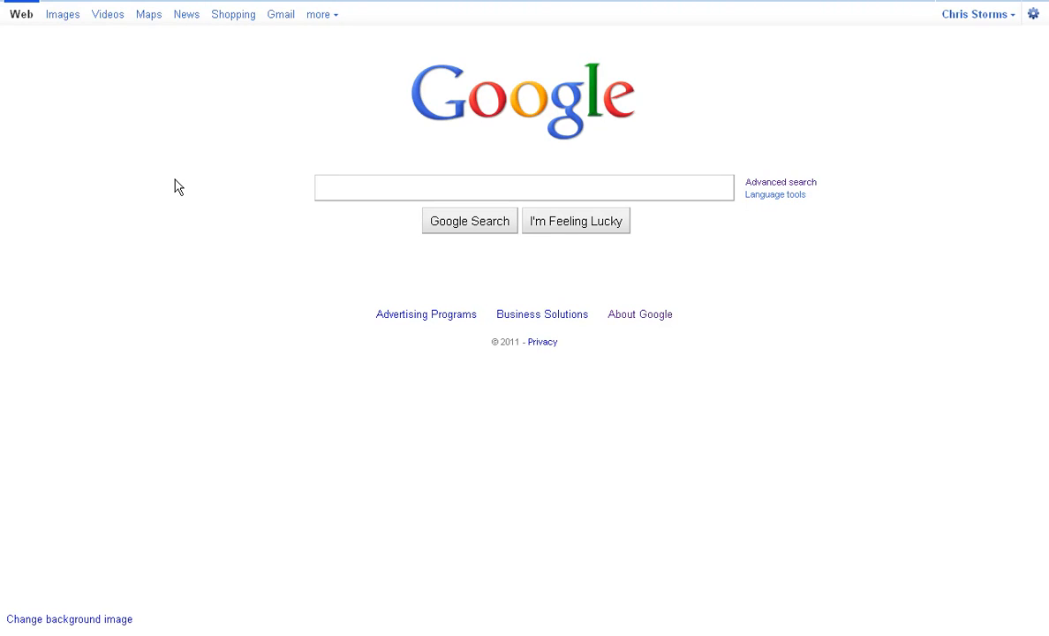
mouse_move(935, 113)
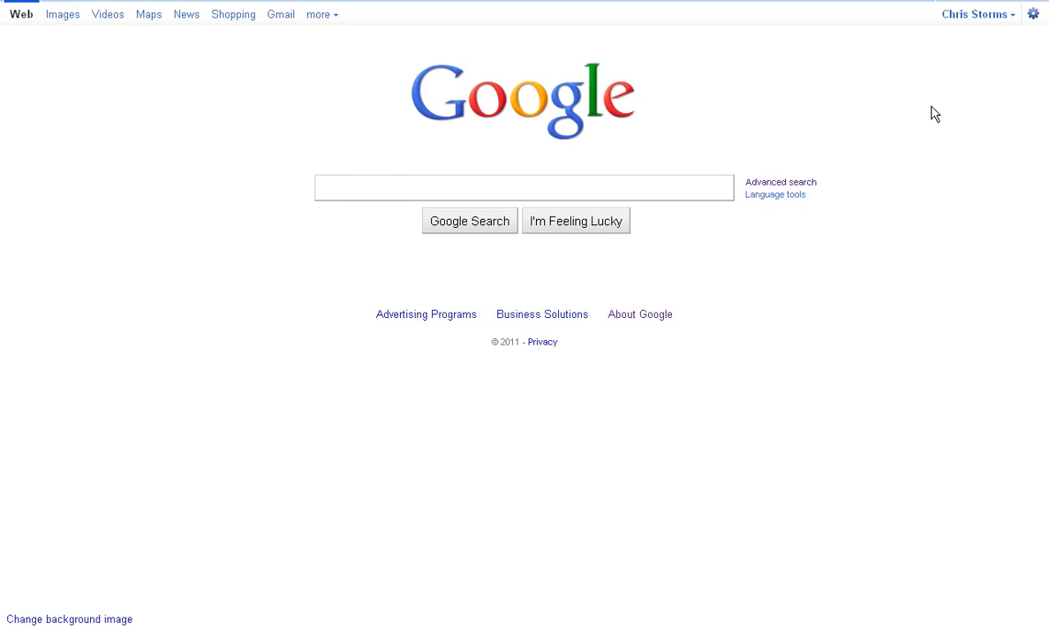
Step: Enter 'Al Gore' as the query in the Google search box
text(Al Gore)
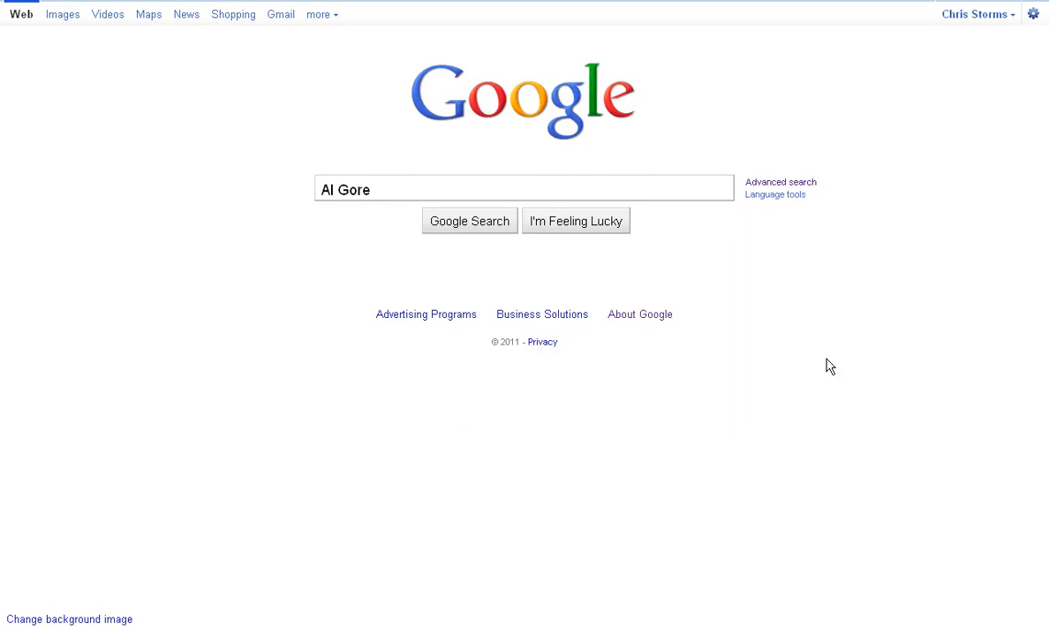
Step: Run the 'Al Gore' search, returning about 21 million web results
click(470, 219)
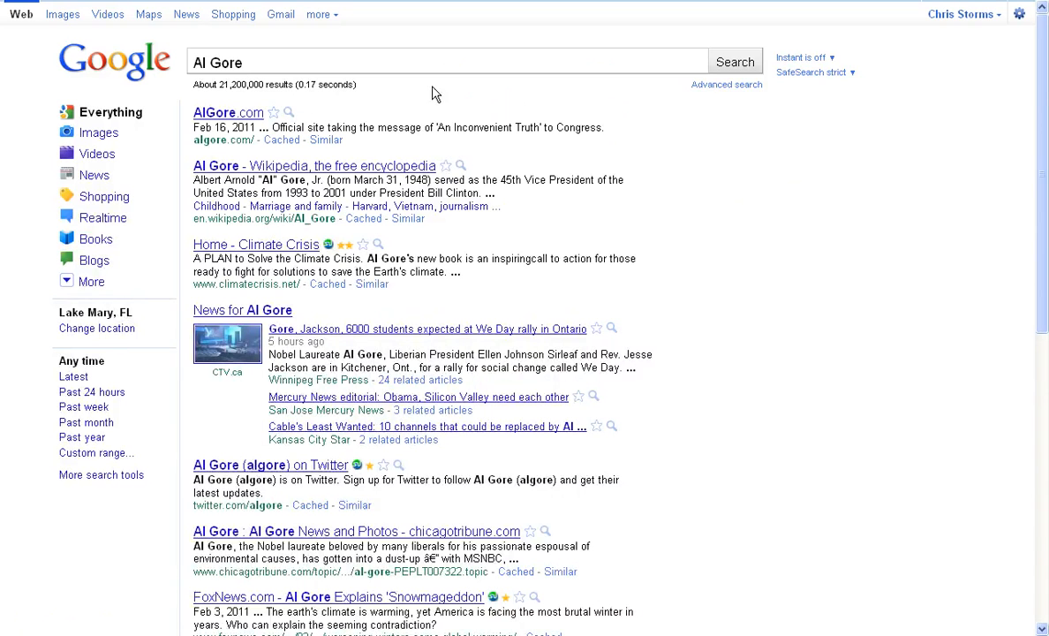
scroll(down, 3)
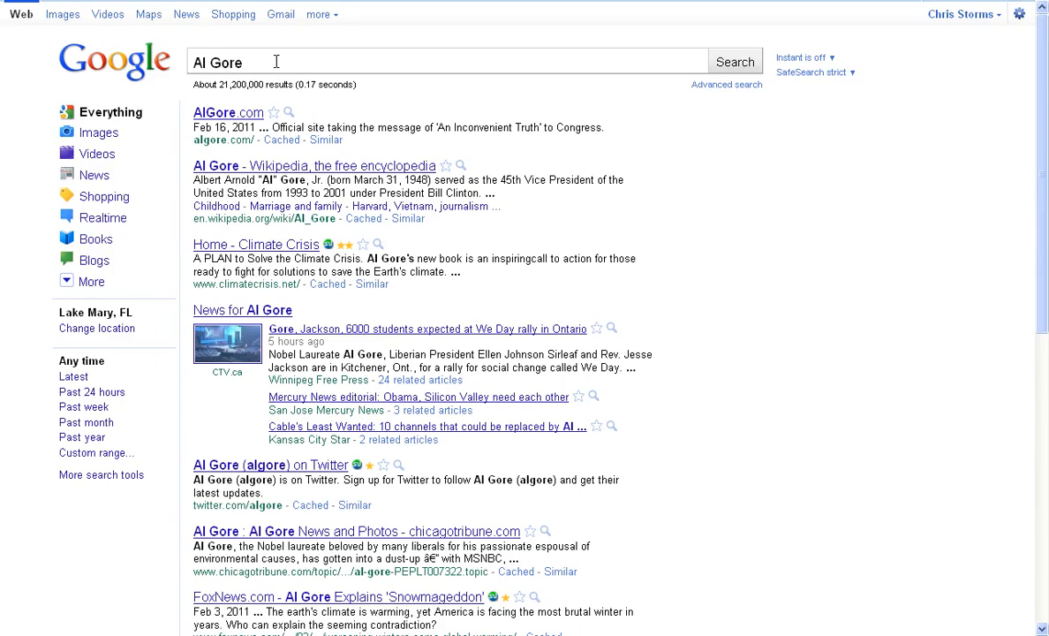
Step: Refine the query to 'al gore 2000 election' via the autocomplete suggestion, about 1 million results
text(2000 election)
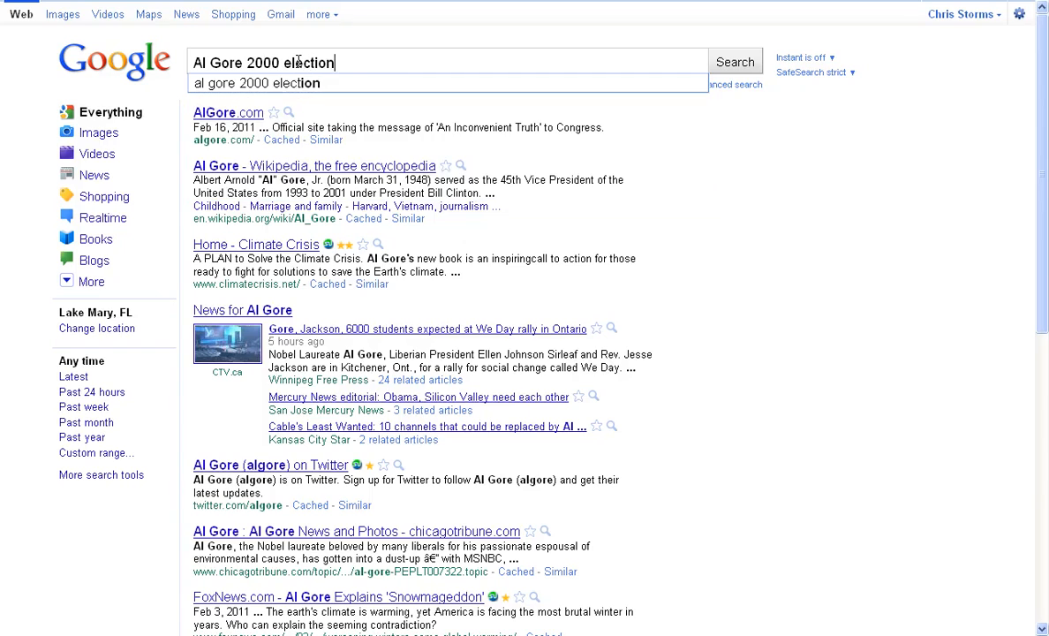
click(735, 60)
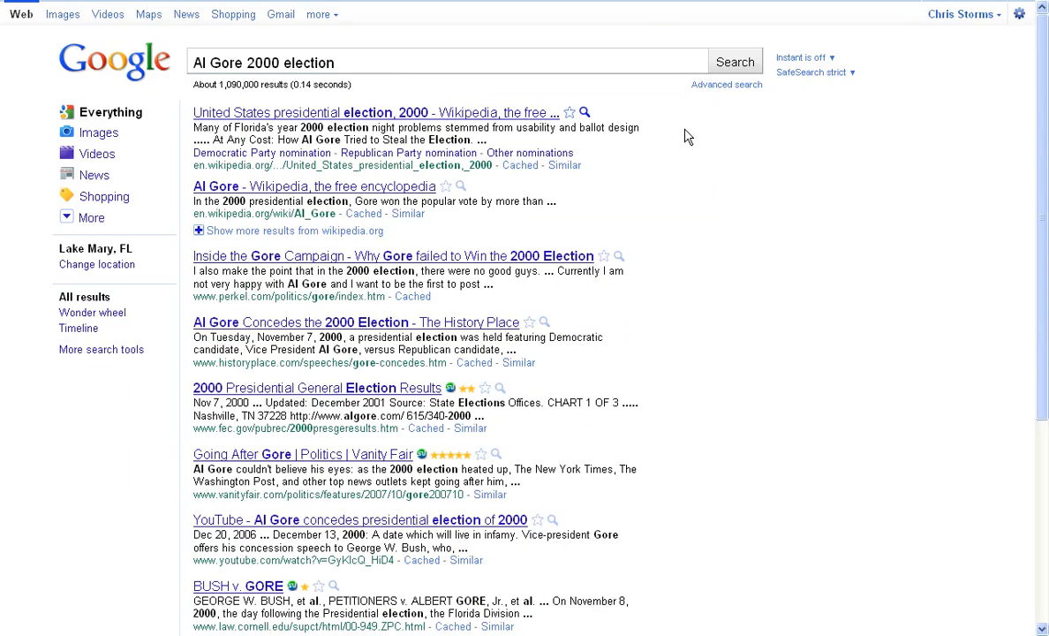
scroll(down, 3)
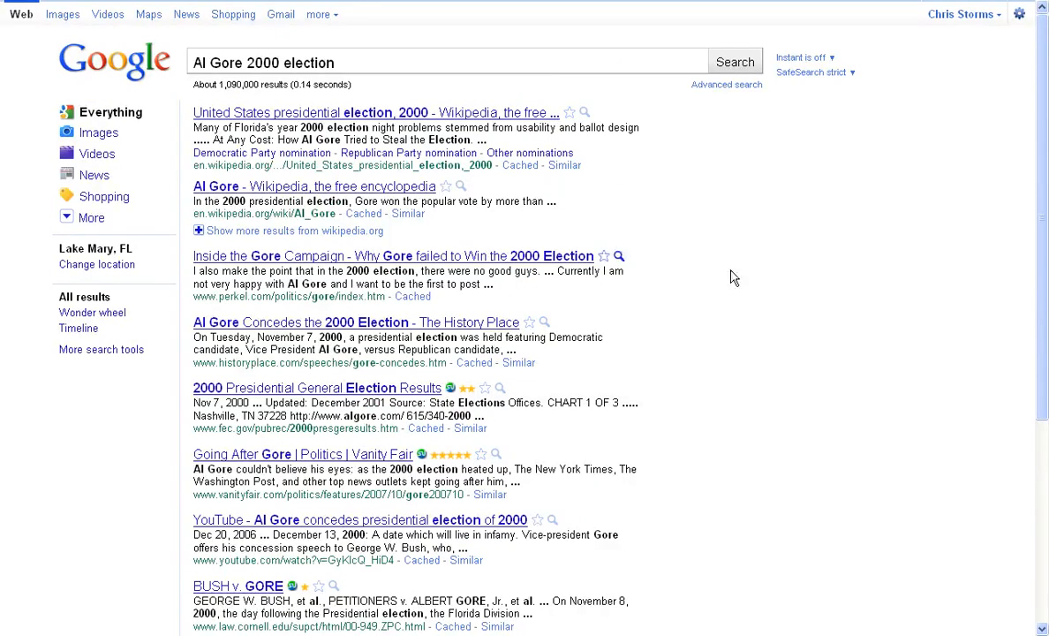
mouse_move(239, 318)
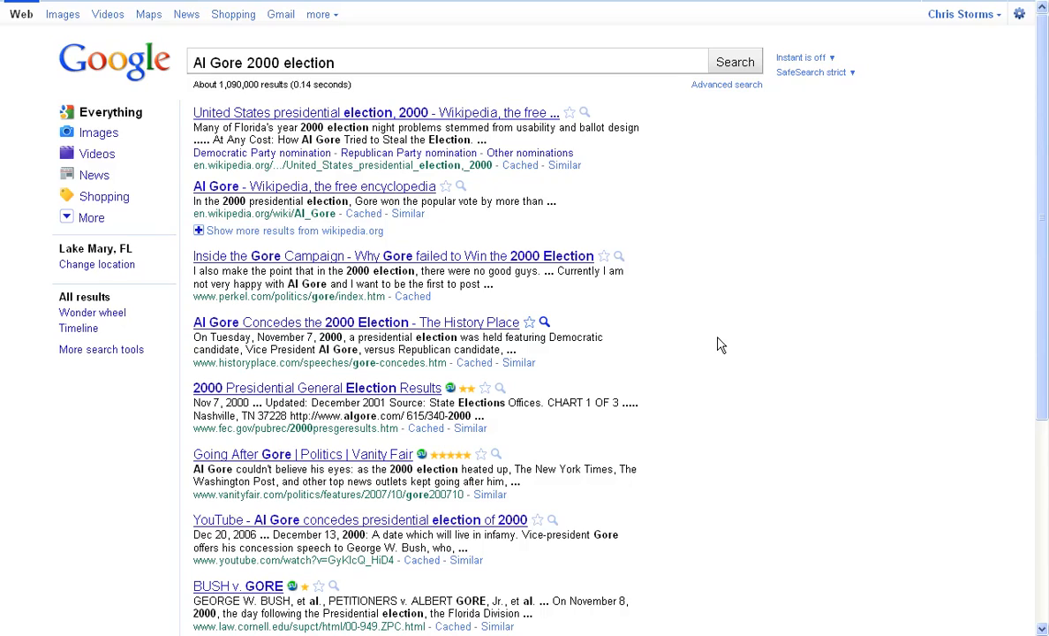
mouse_move(696, 343)
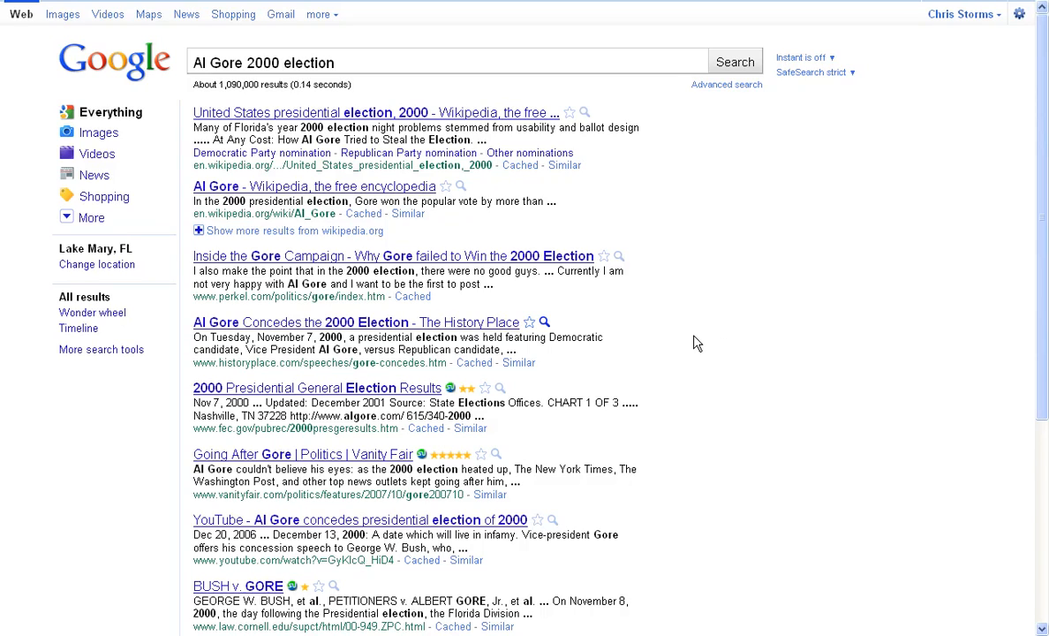
scroll(down, 3)
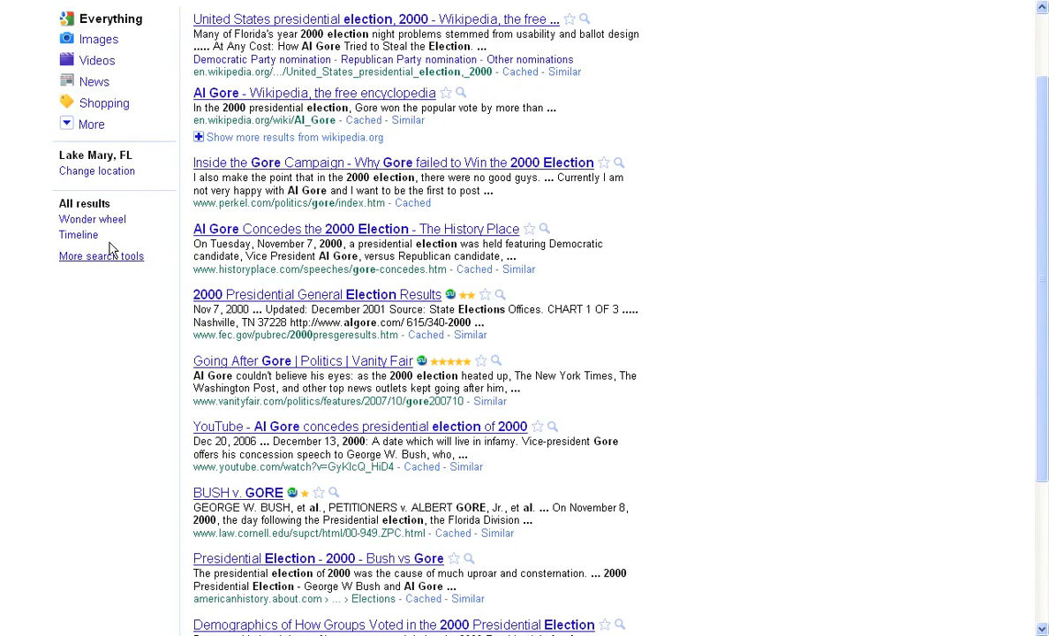
Step: Reveal the full sidebar search tools, including time ranges and filters
click(100, 256)
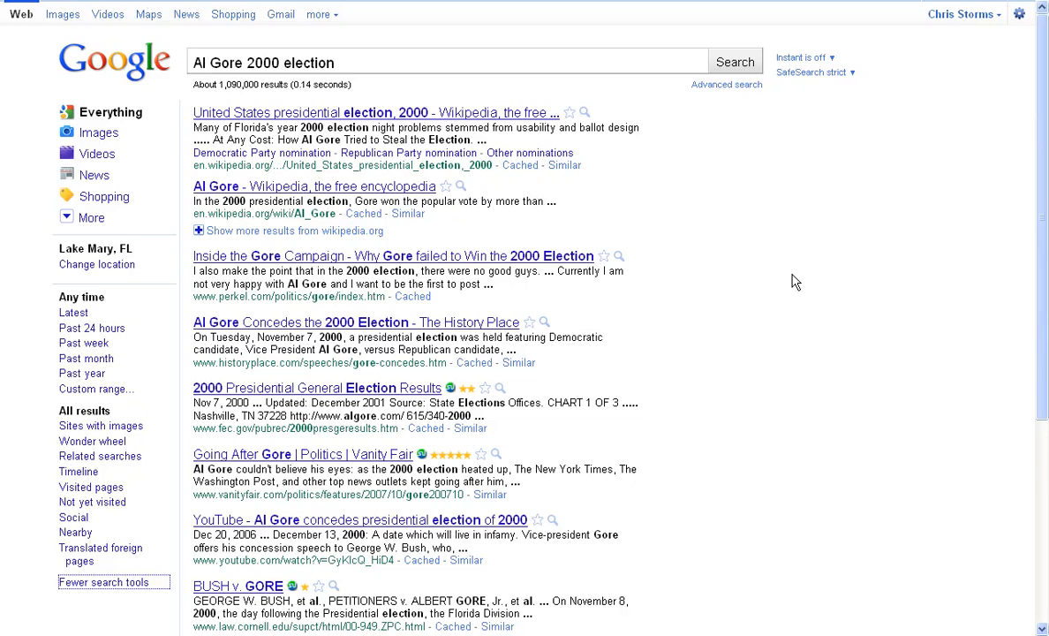
mouse_move(816, 424)
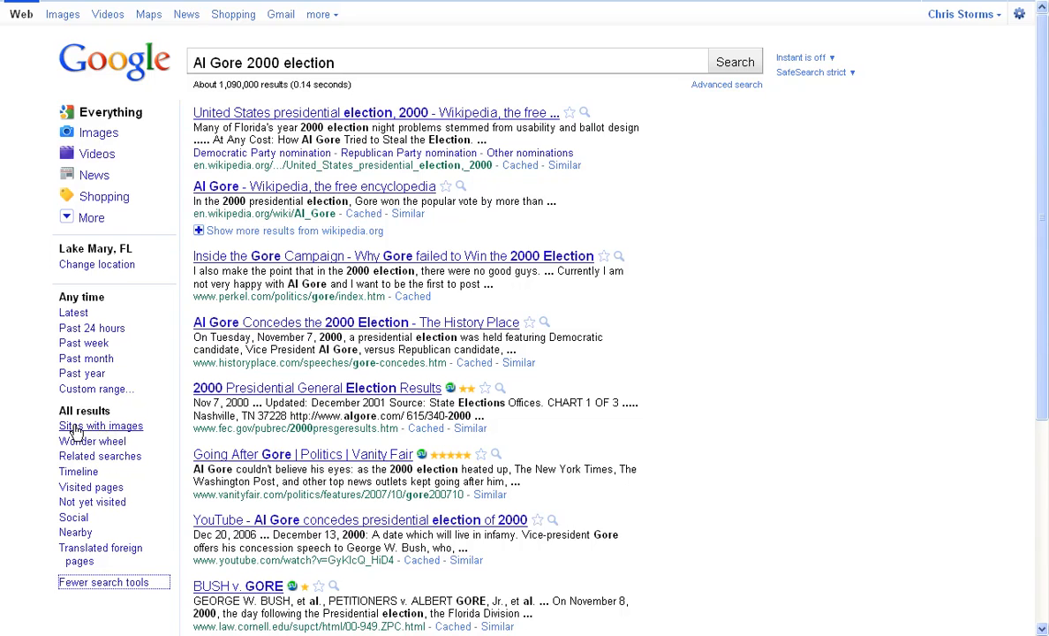
Step: Filter the results to sites with images and browse the thumbnail listings
click(101, 425)
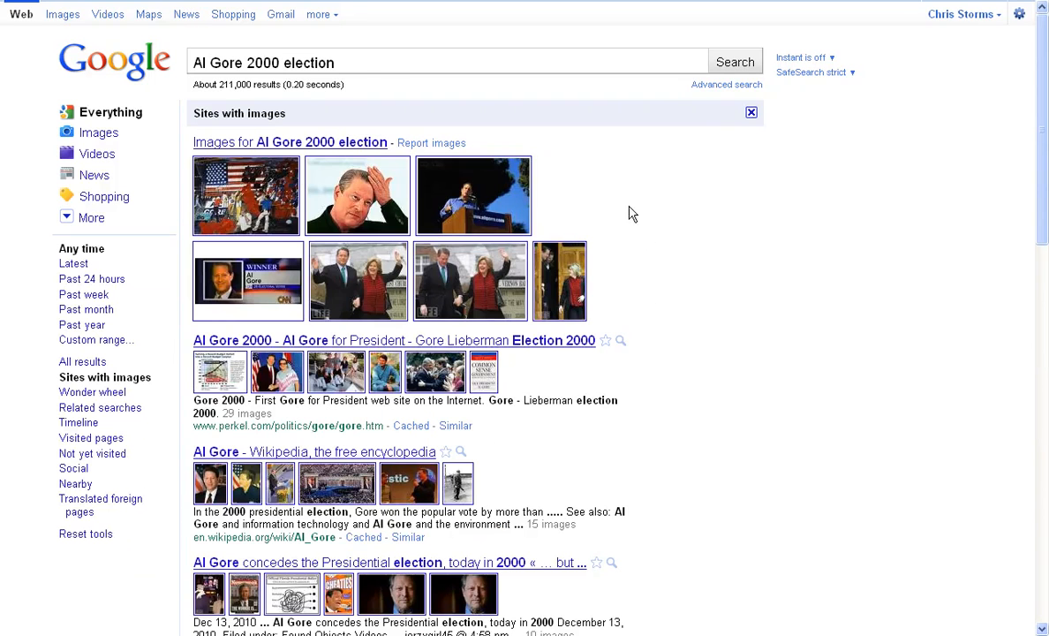
scroll(down, 3)
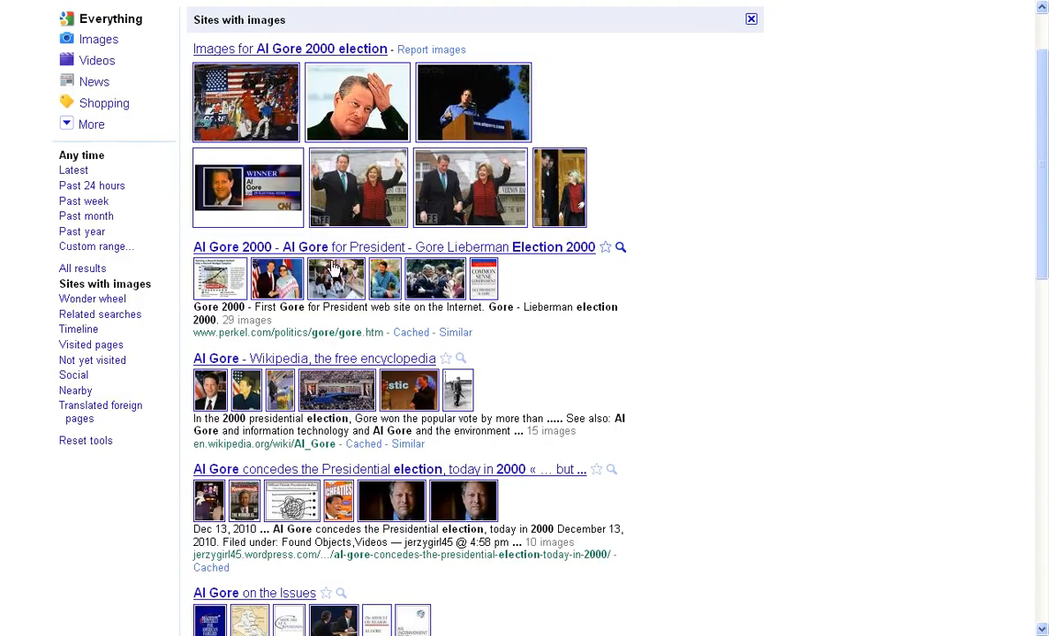
scroll(down, 3)
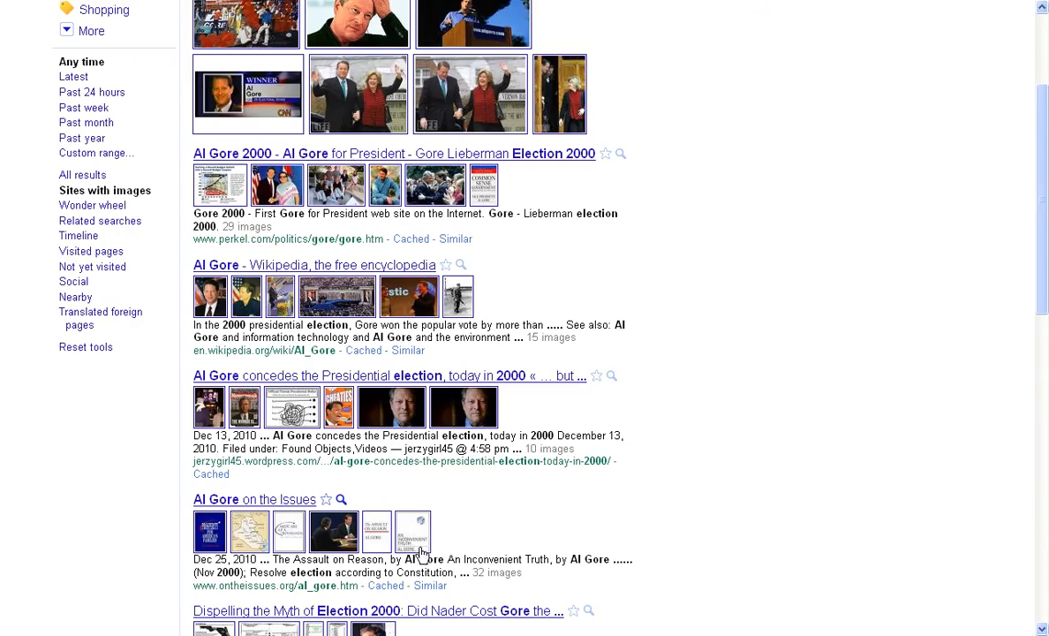
scroll(down, 3)
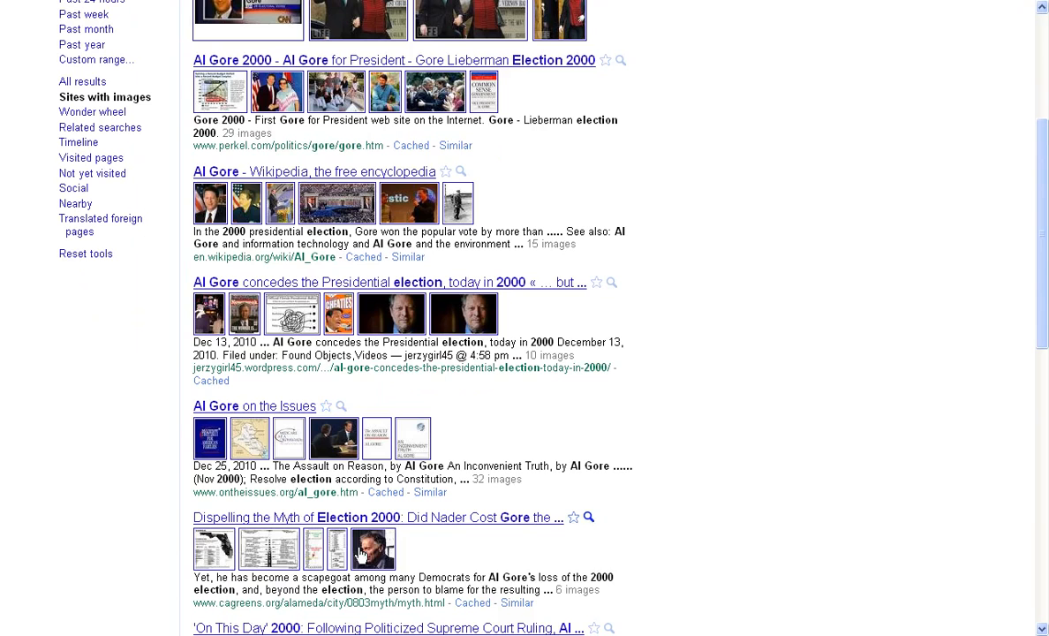
scroll(down, 3)
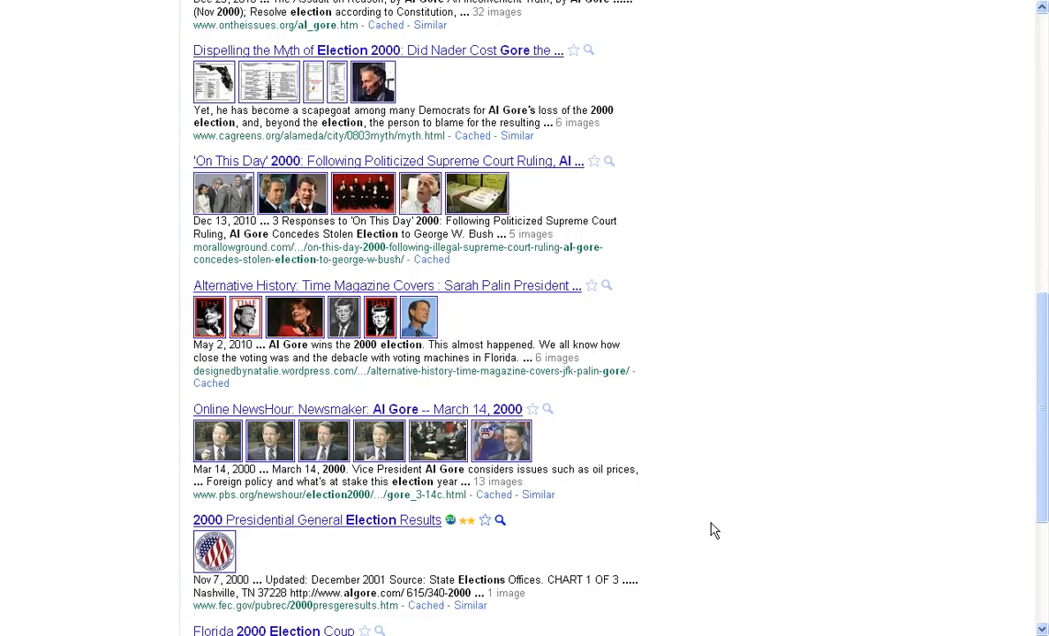
scroll(down, 3)
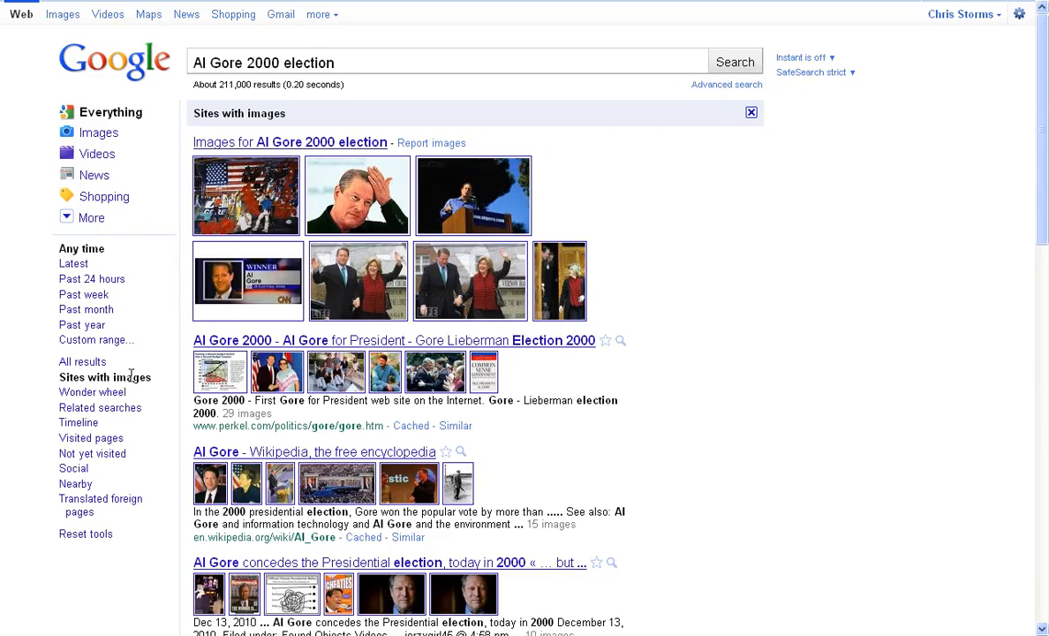
mouse_move(92, 392)
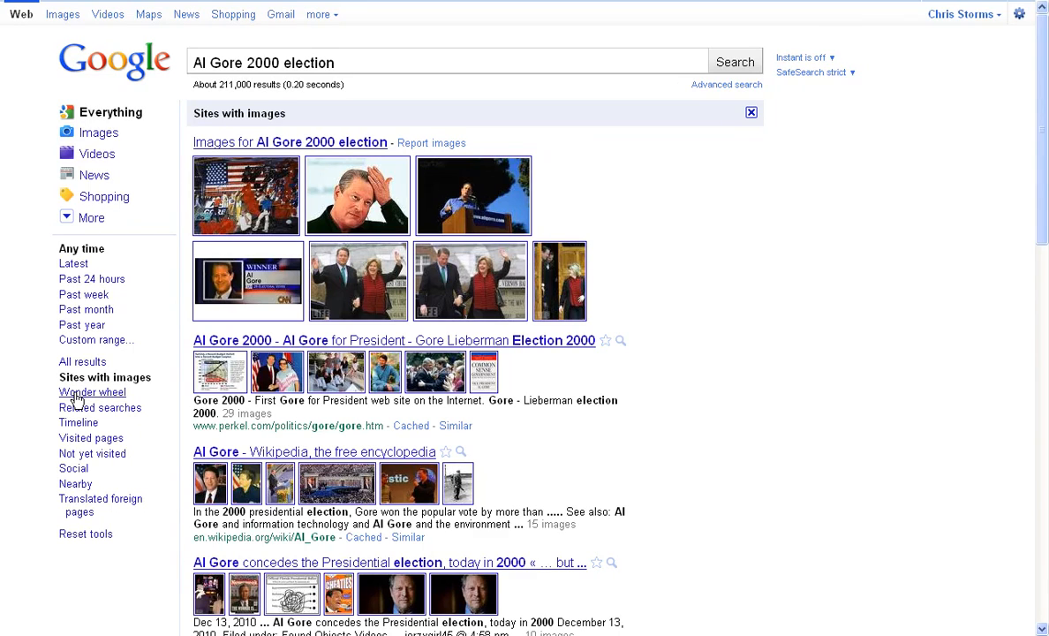
click(96, 392)
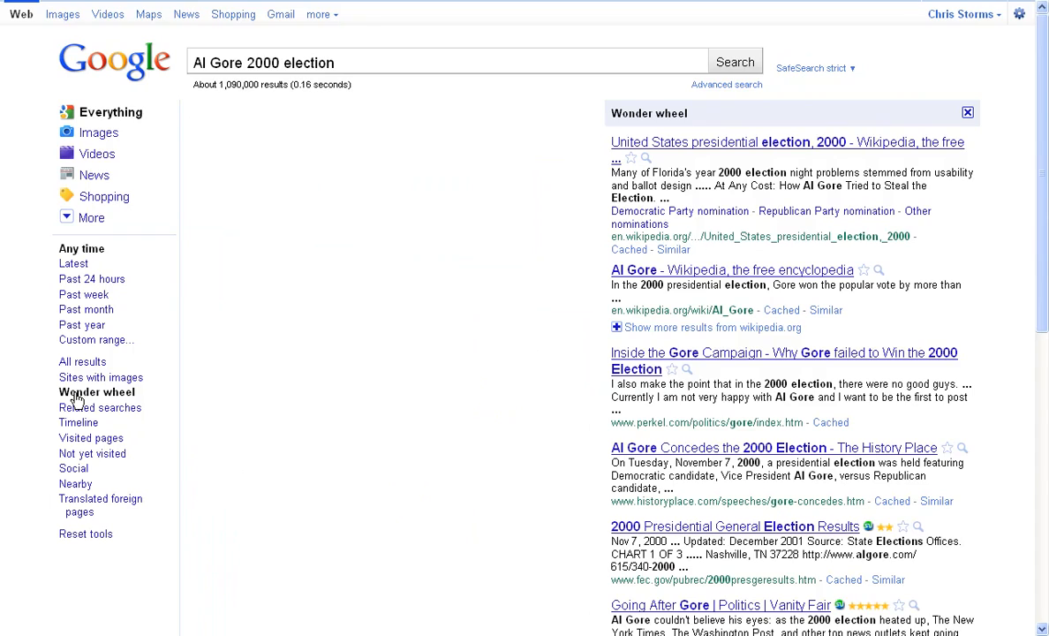
click(95, 393)
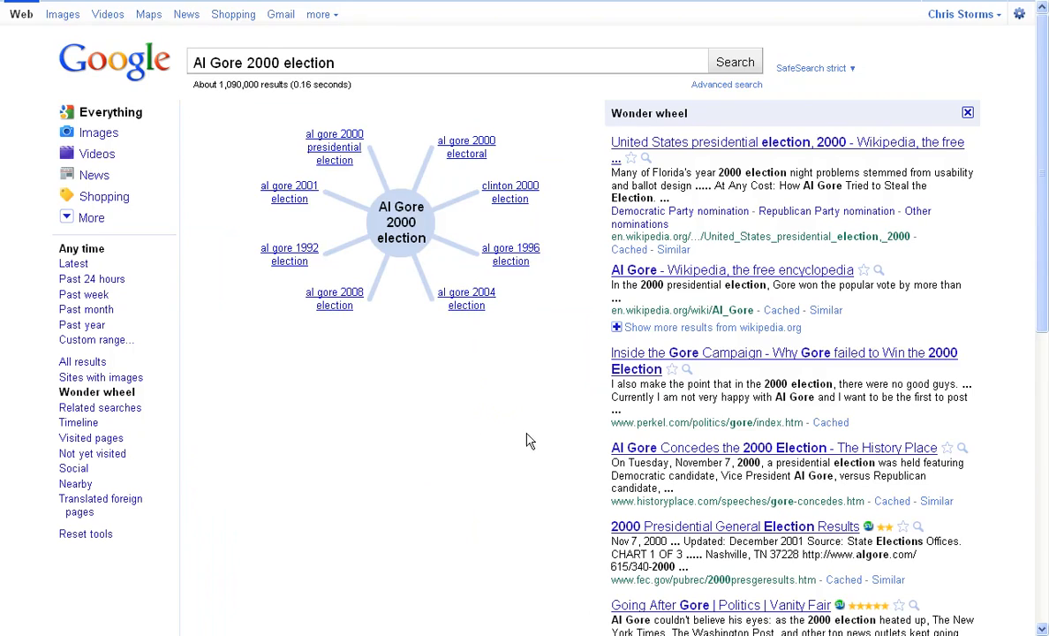
mouse_move(519, 134)
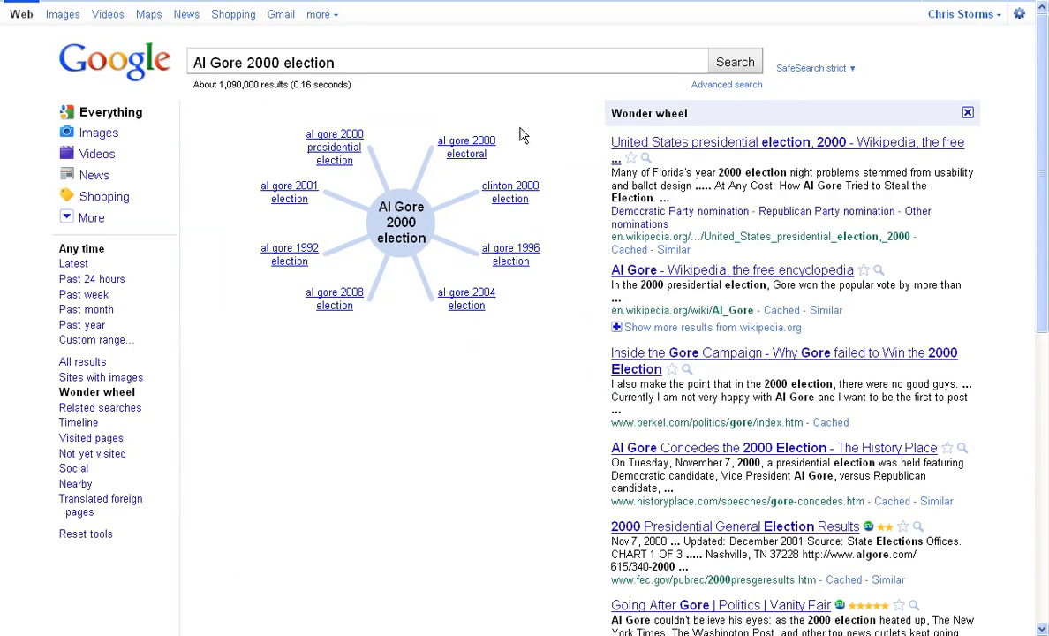
mouse_move(398, 228)
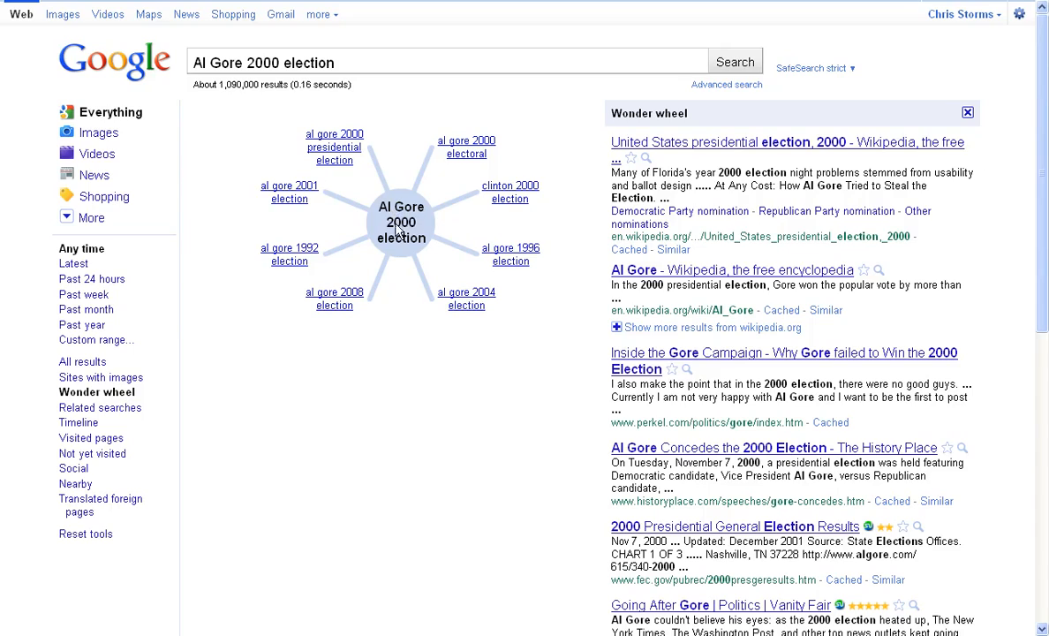
mouse_move(408, 249)
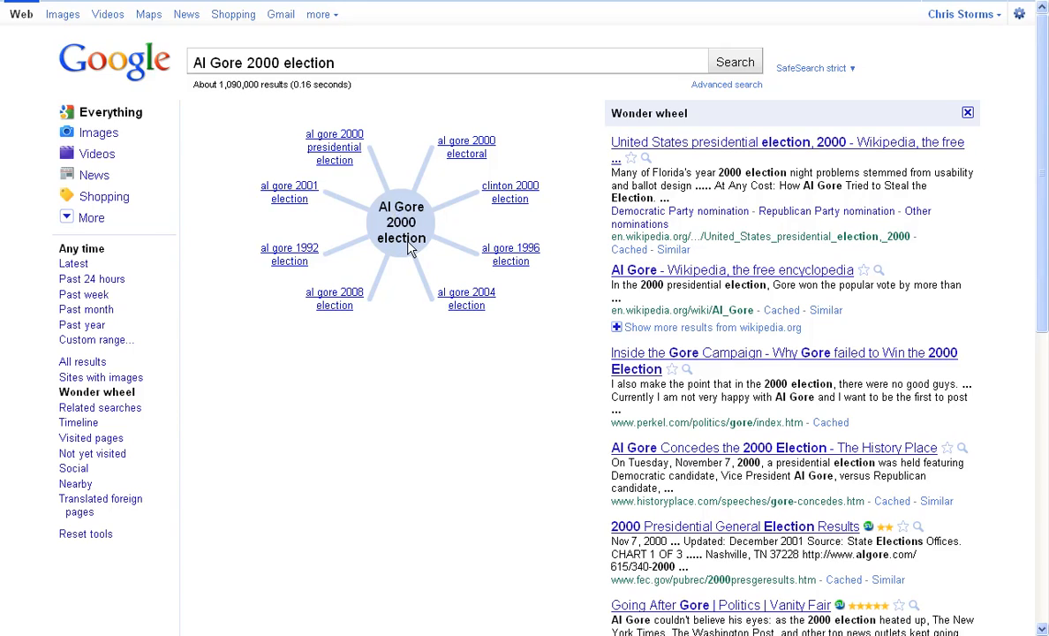
mouse_move(318, 173)
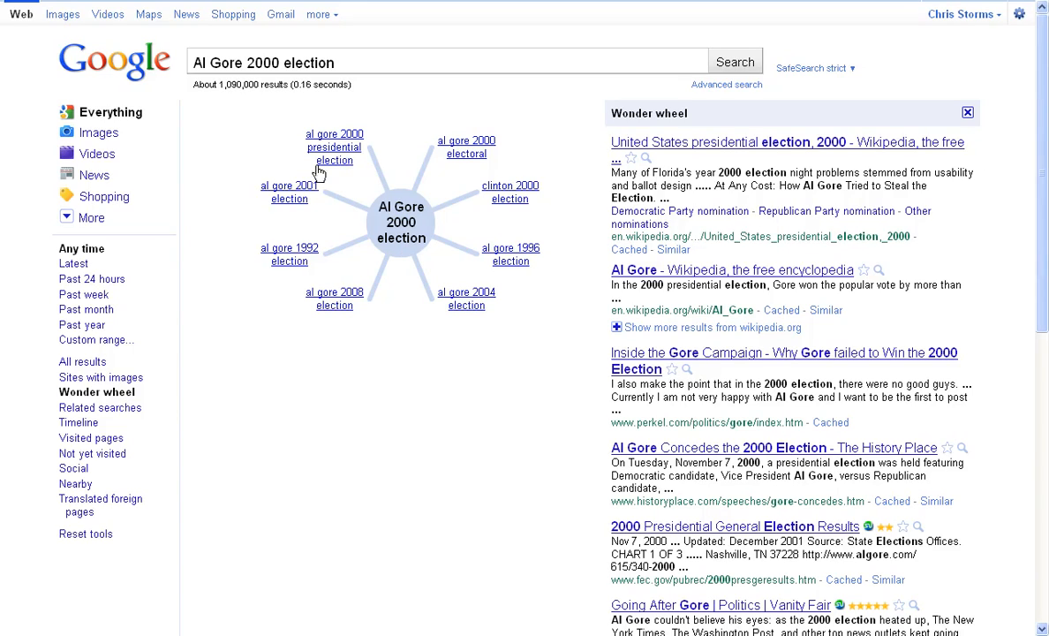
mouse_move(496, 180)
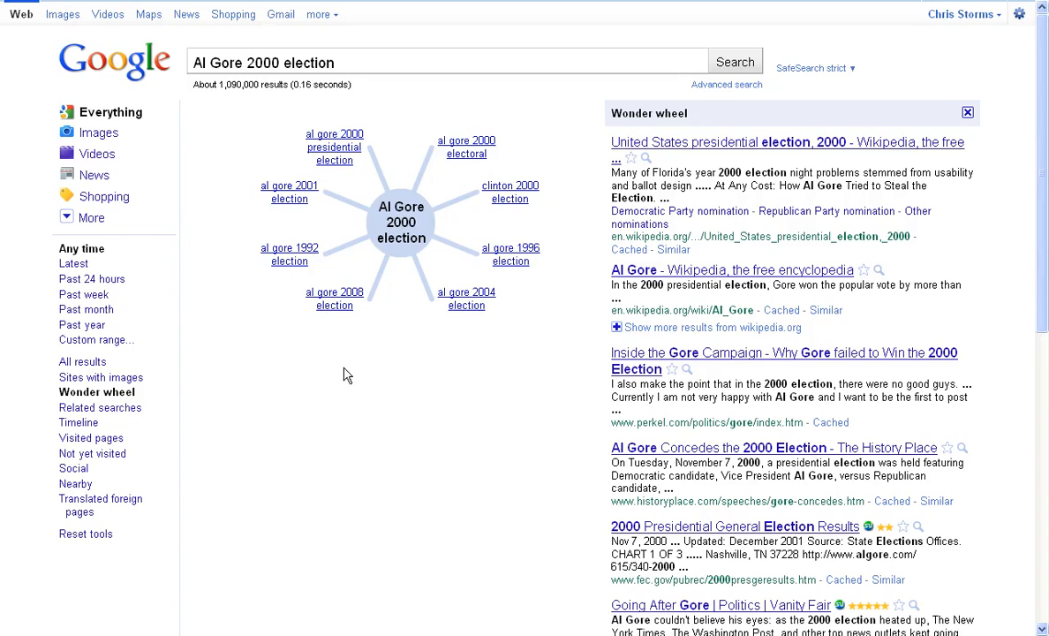
mouse_move(550, 325)
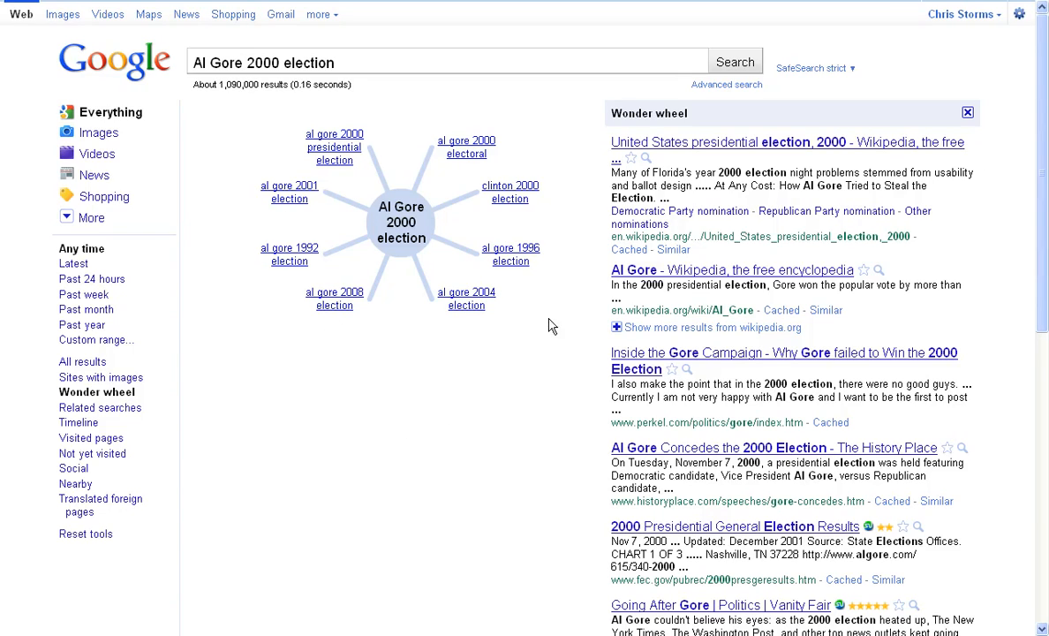
mouse_move(516, 255)
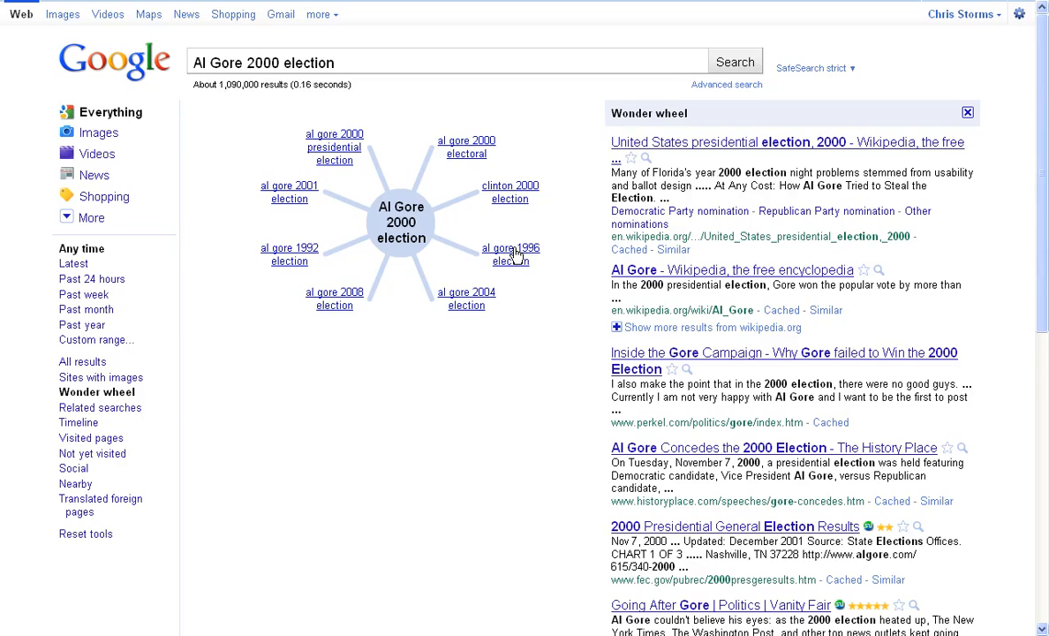
mouse_move(488, 261)
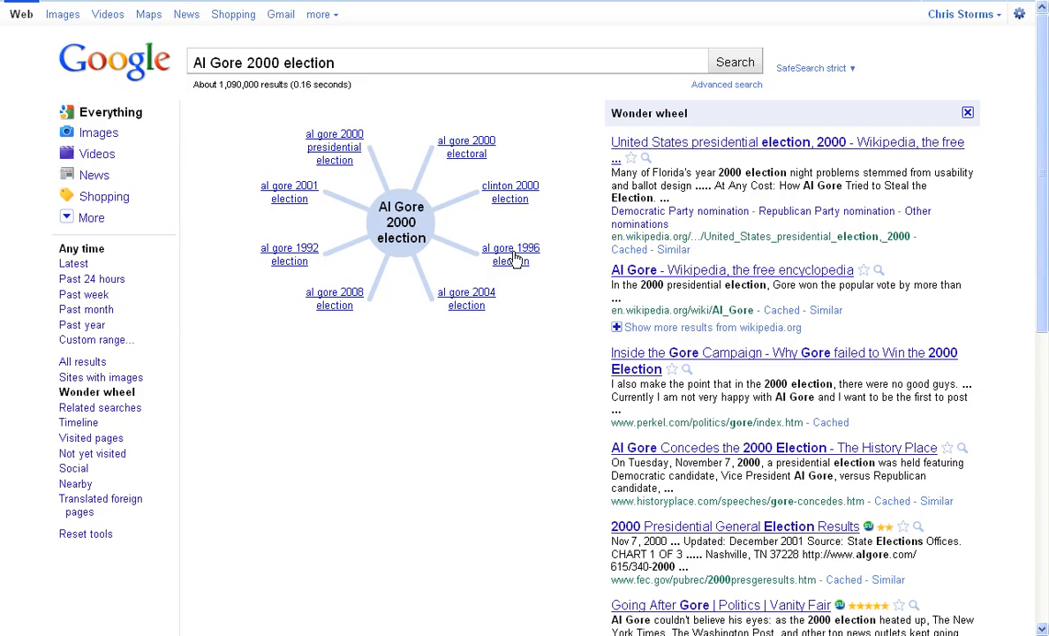
Step: Follow Wonder Wheel branches: al gore 1996 election, bill clinton election 1996, george bush election 1996
click(511, 255)
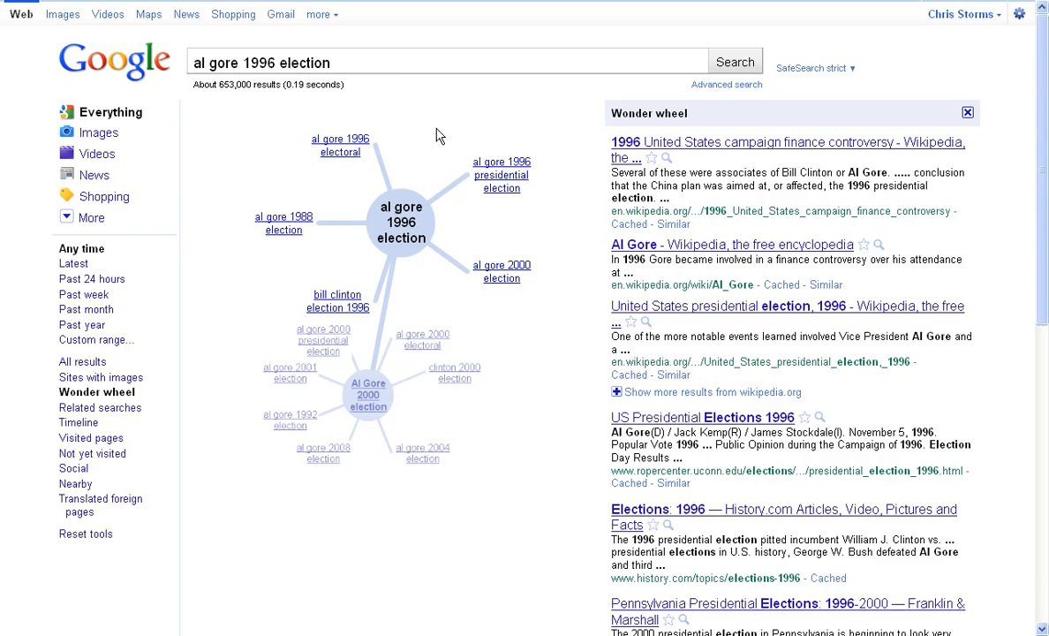
mouse_move(323, 304)
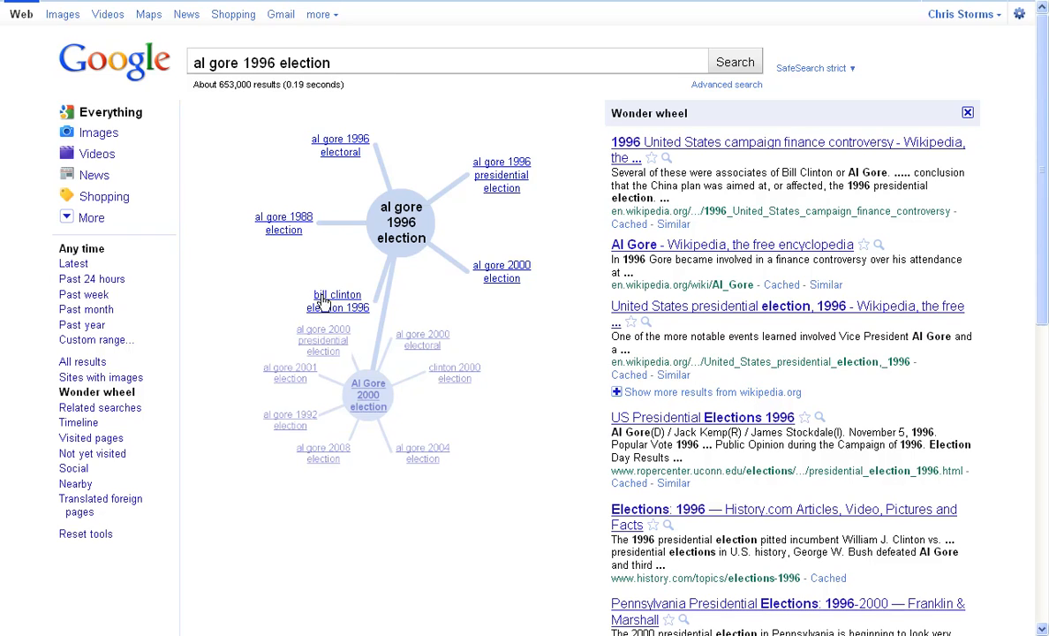
click(338, 300)
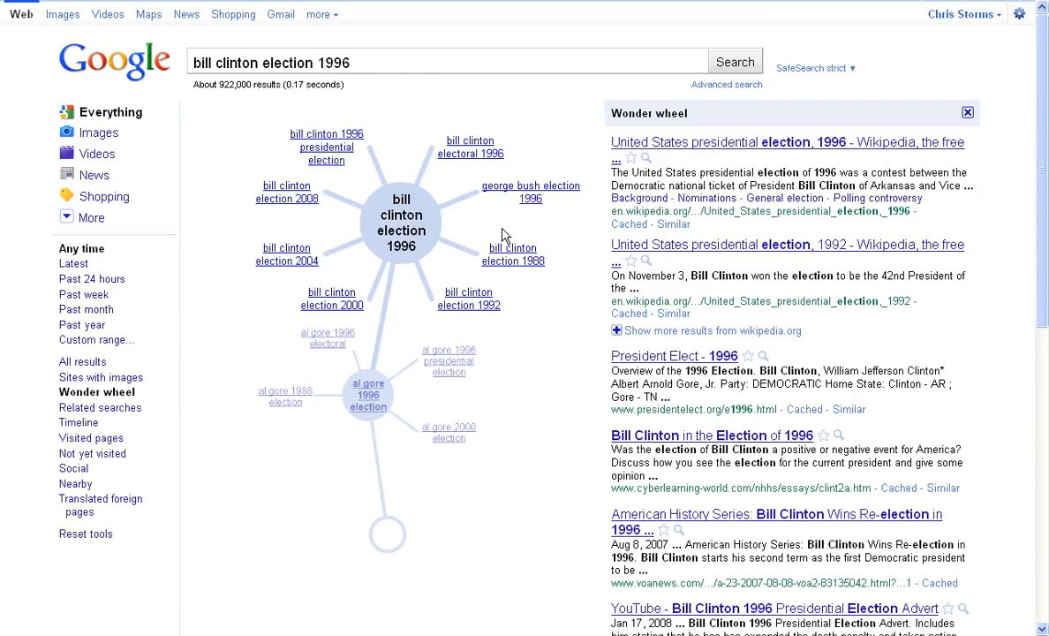
mouse_move(546, 369)
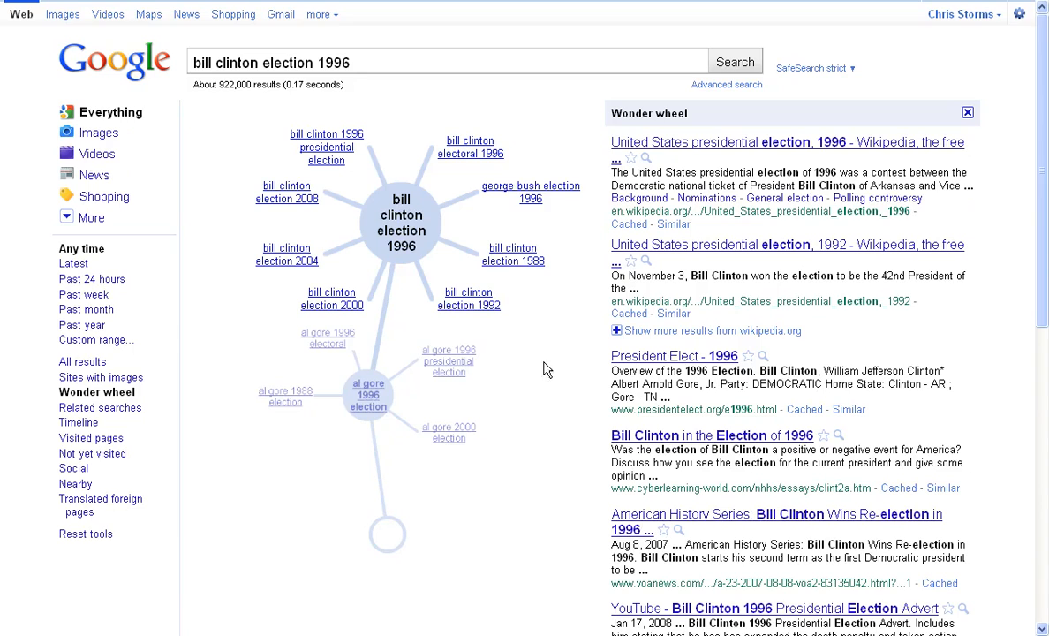
mouse_move(337, 505)
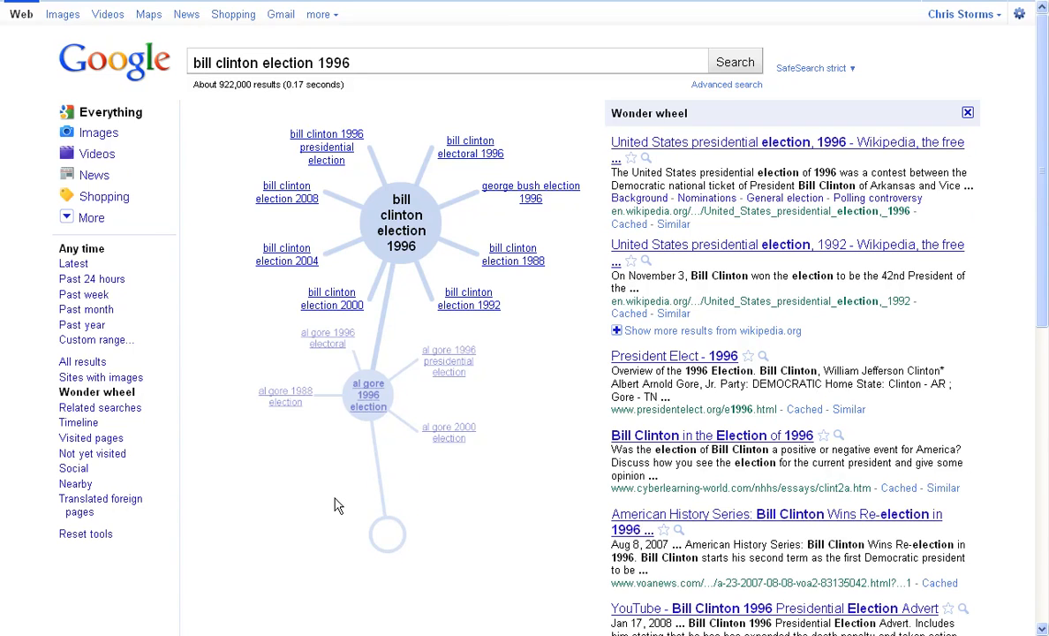
mouse_move(520, 196)
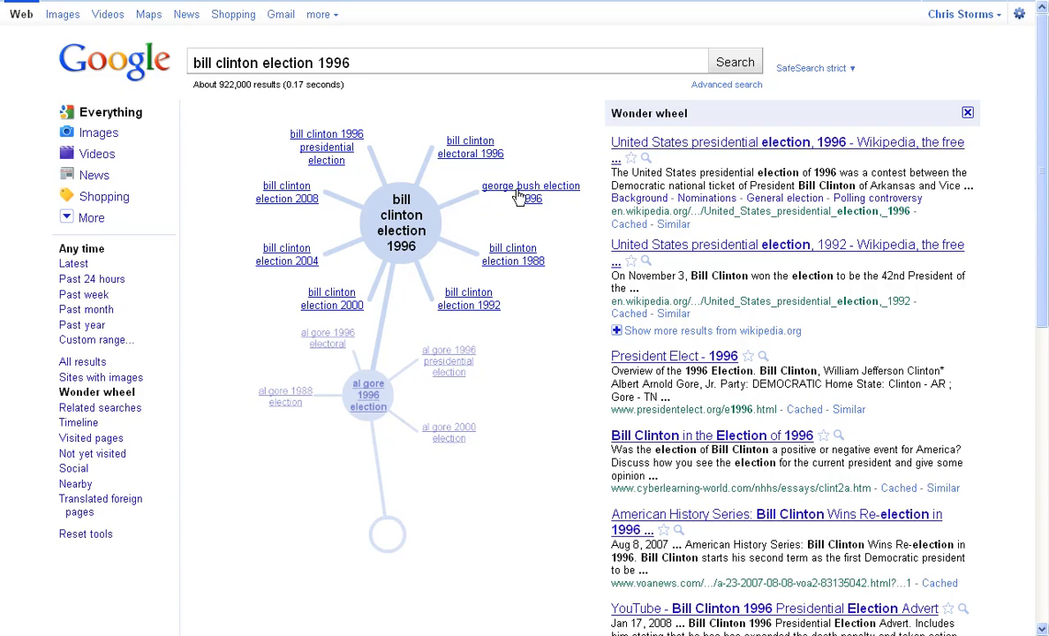
click(530, 191)
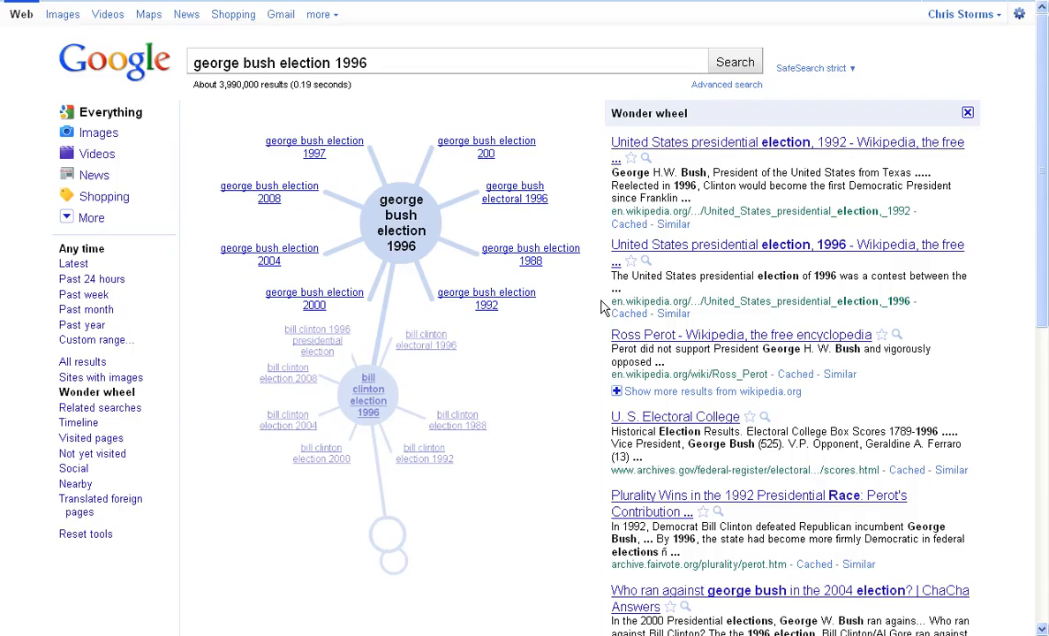
mouse_move(732, 251)
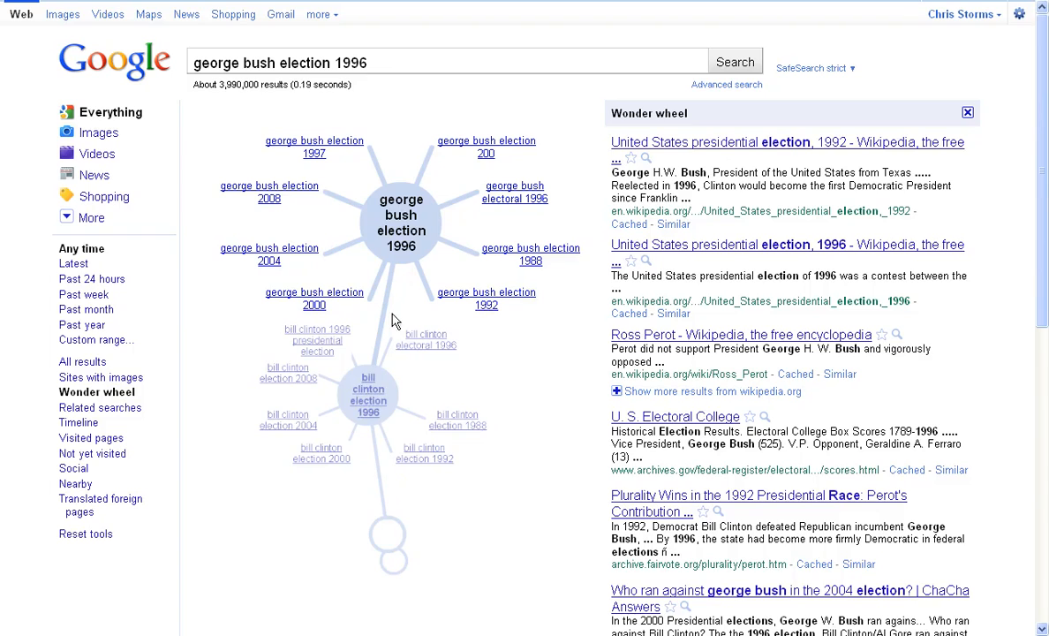
mouse_move(422, 262)
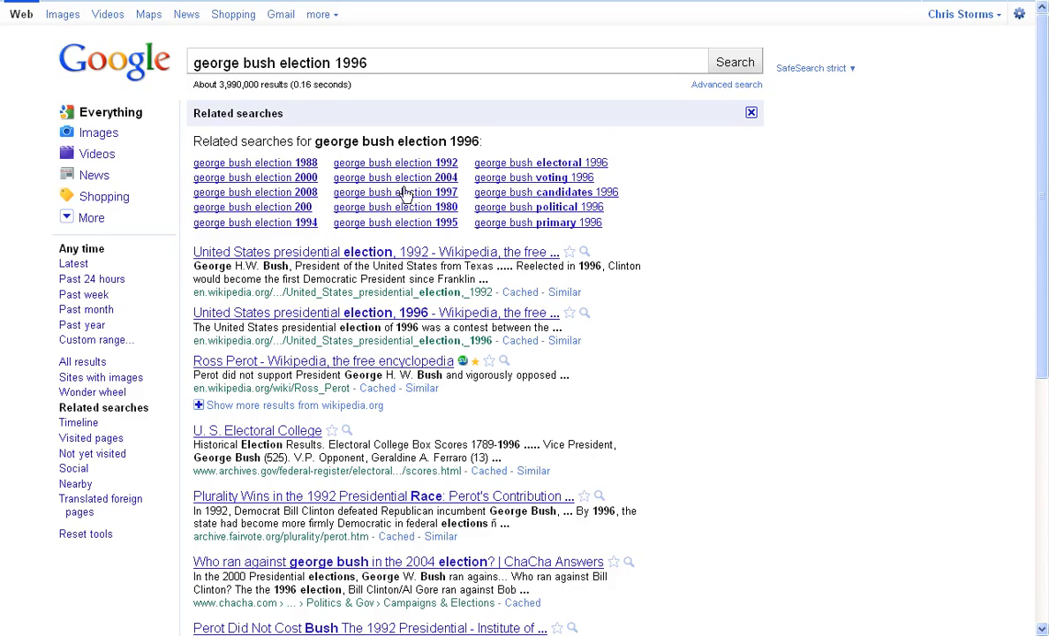
mouse_move(579, 227)
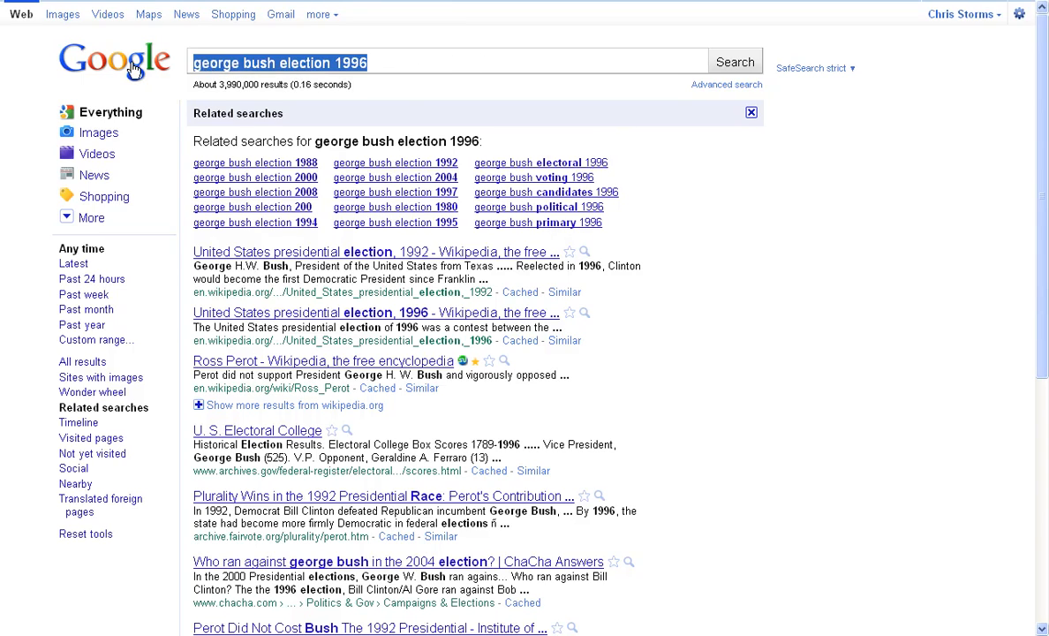
Step: Restore the query to 'al gore 2000 election' under Related searches
text(al gore)
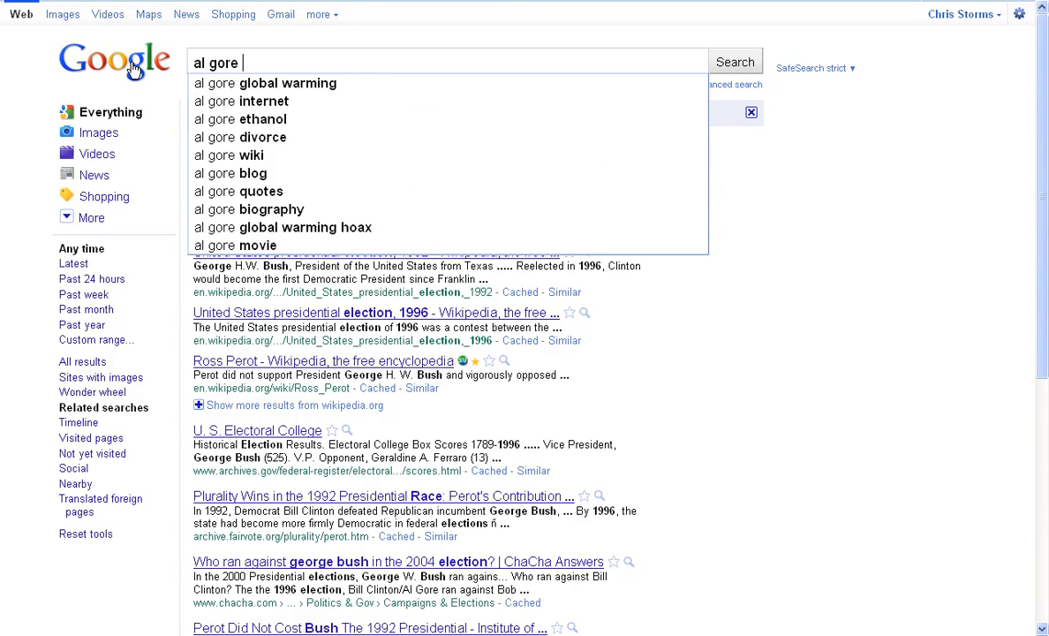
text(2000 election)
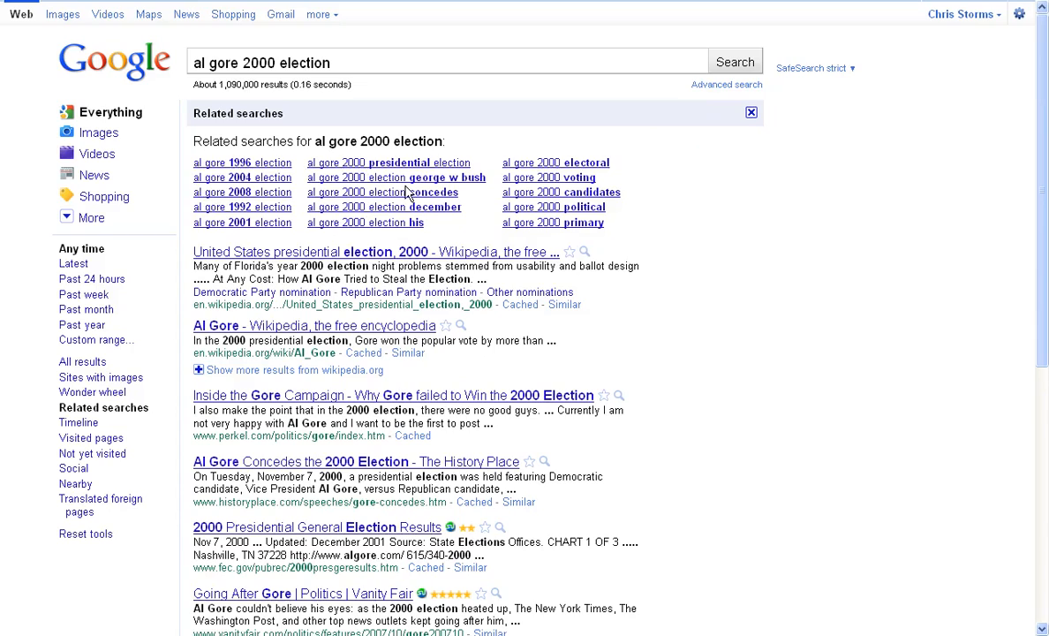
mouse_move(558, 198)
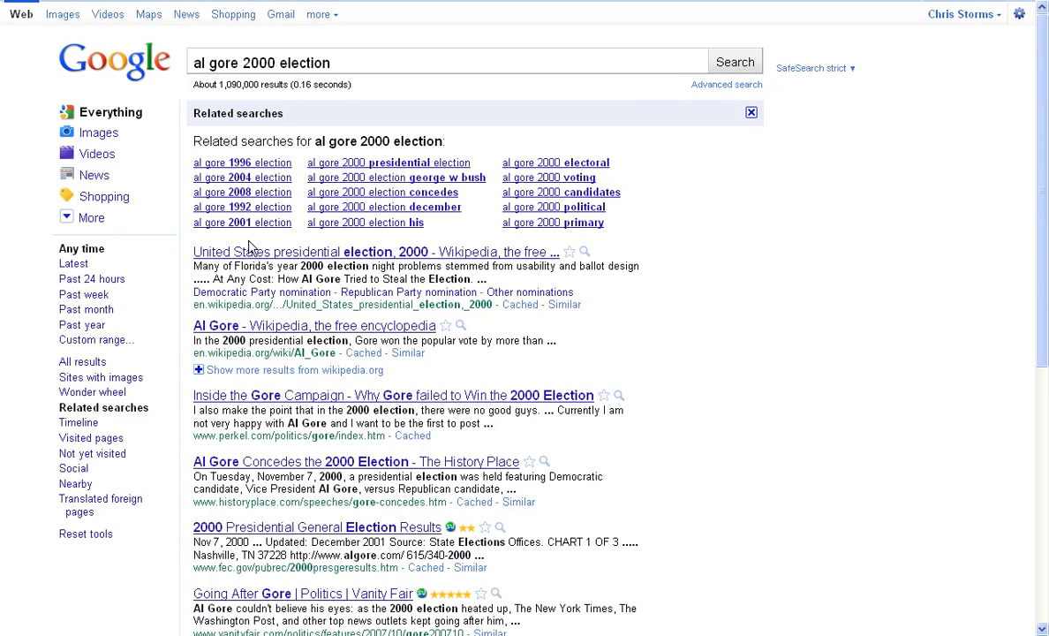
mouse_move(78, 422)
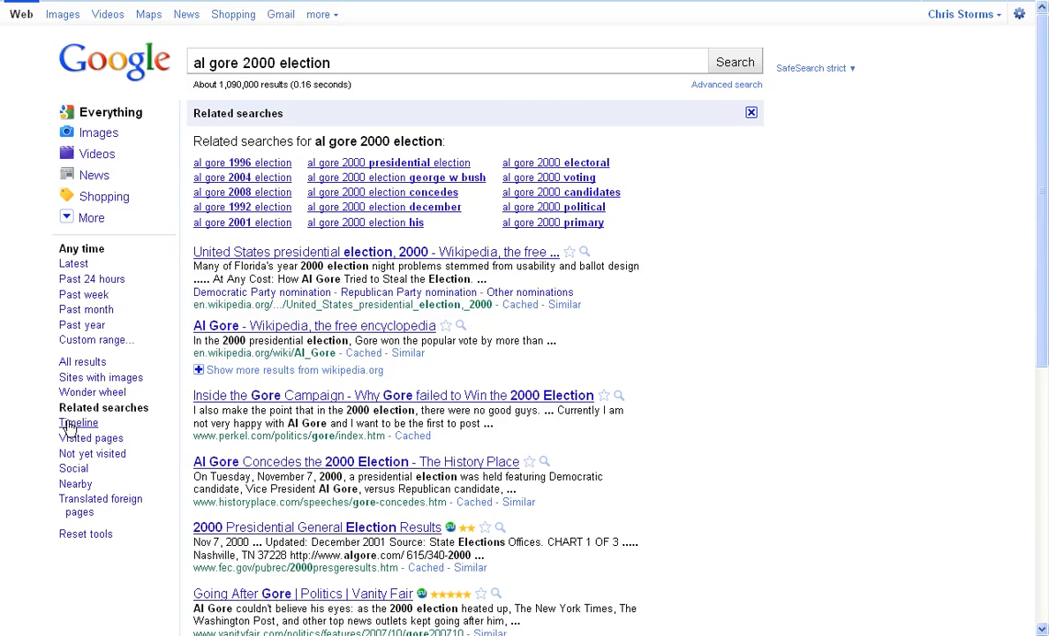
click(78, 423)
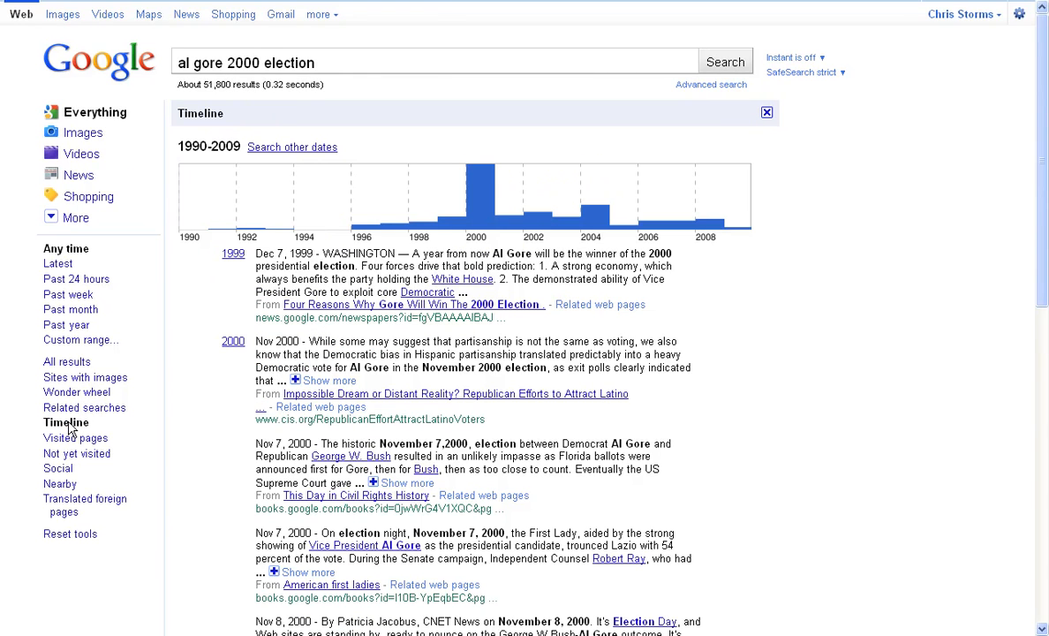
mouse_move(212, 260)
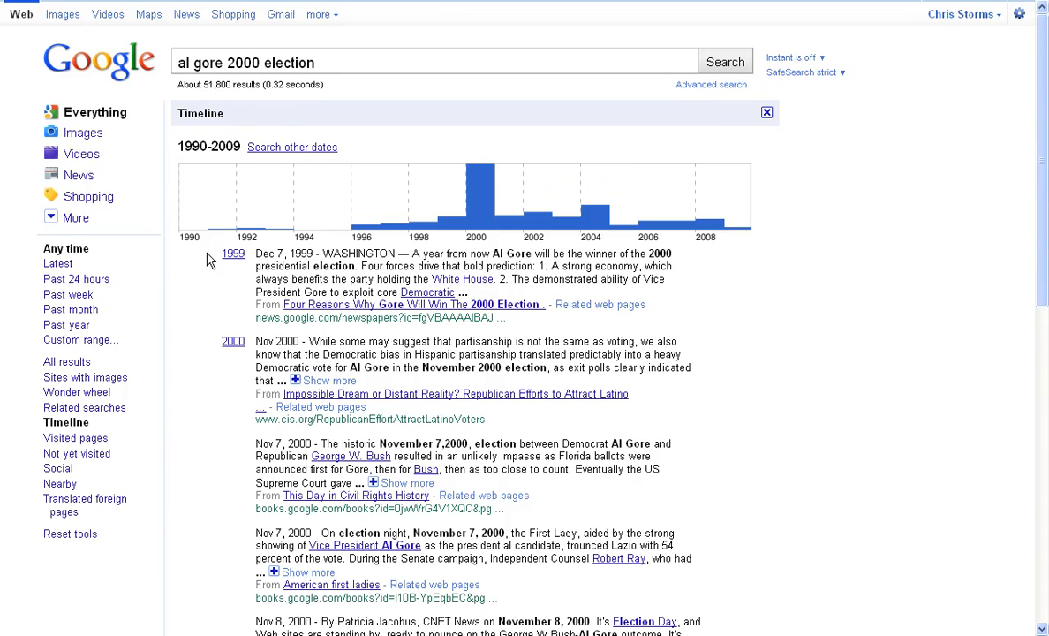
mouse_move(417, 137)
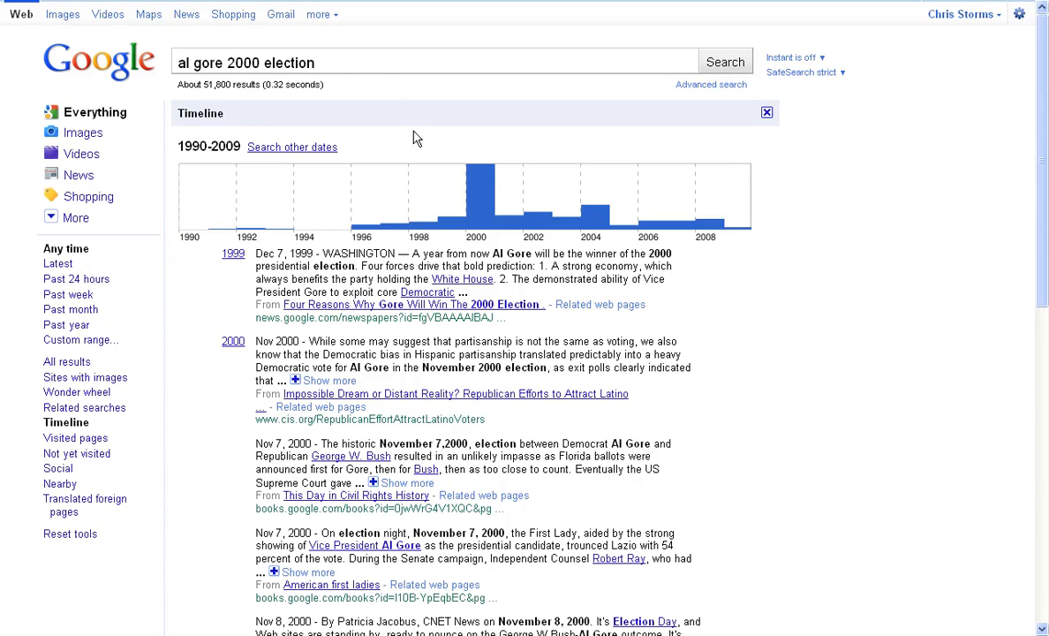
mouse_move(475, 216)
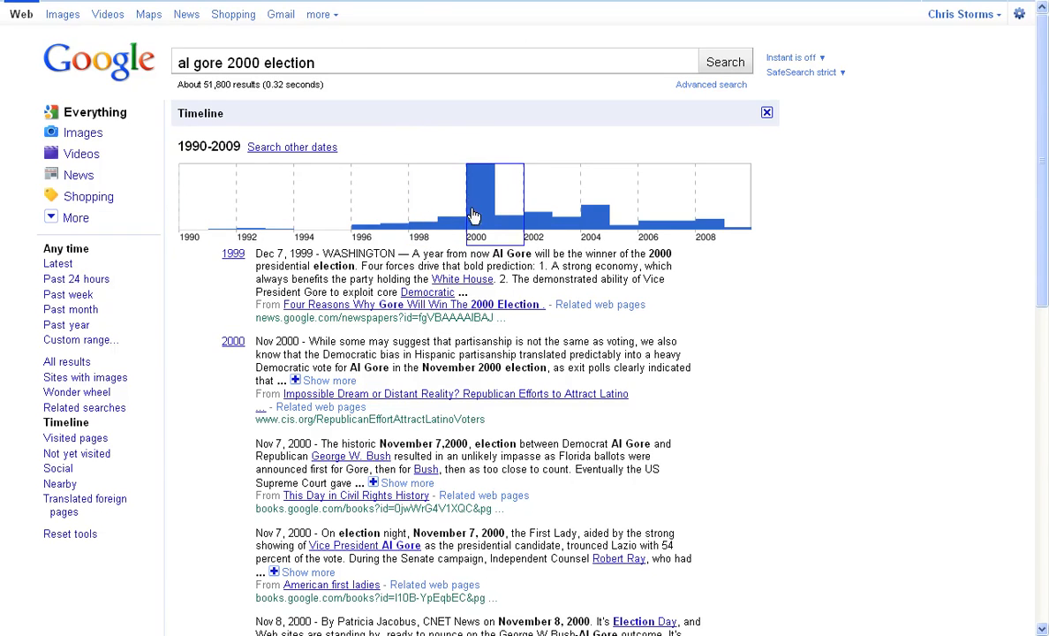
mouse_move(482, 225)
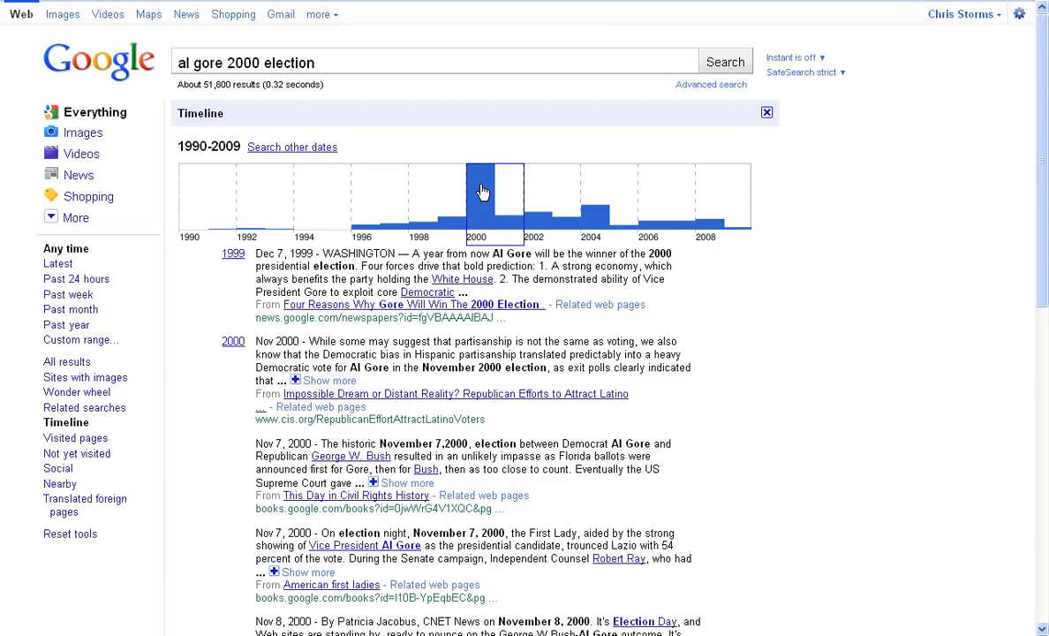
click(485, 191)
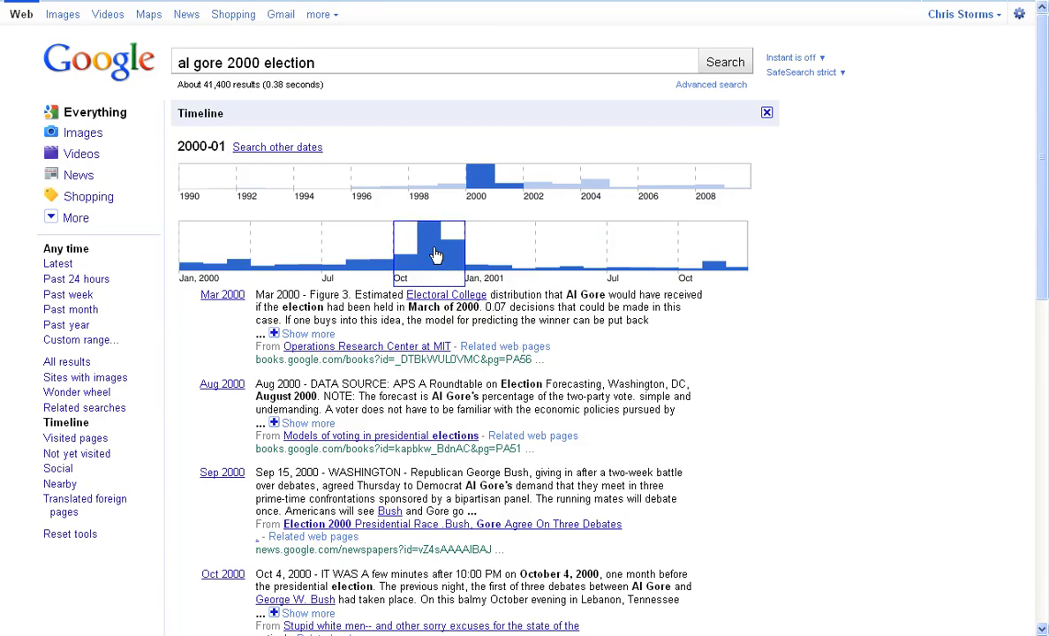
click(680, 247)
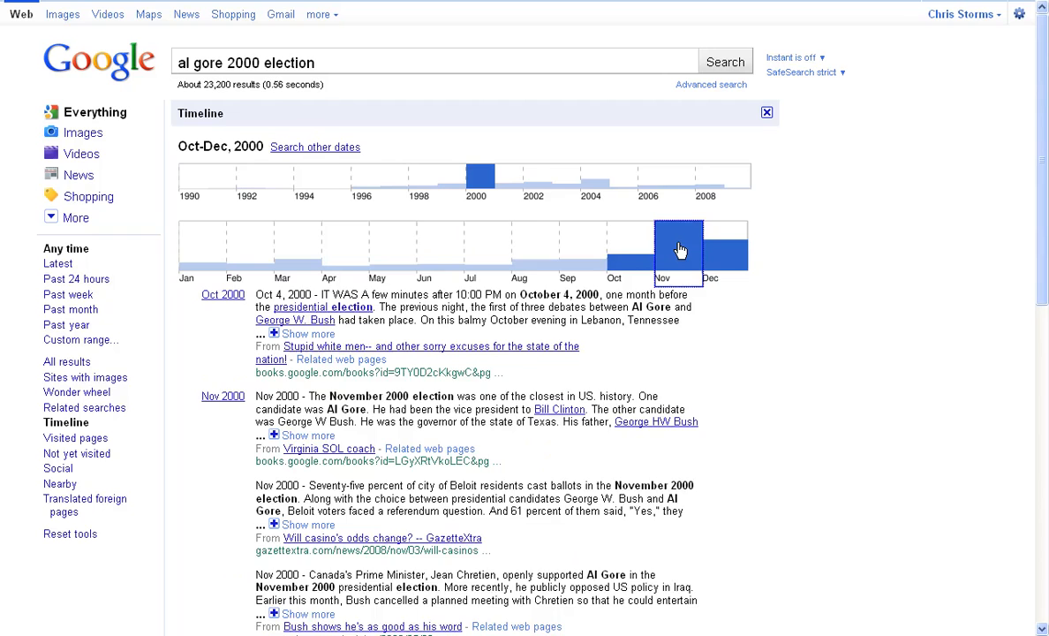
click(661, 251)
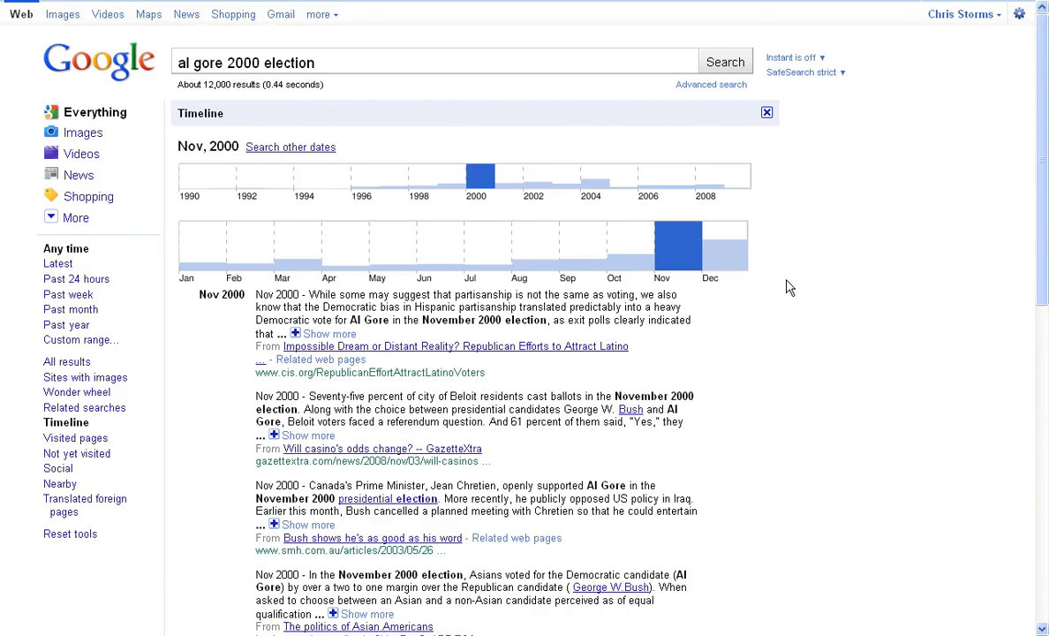
scroll(down, 3)
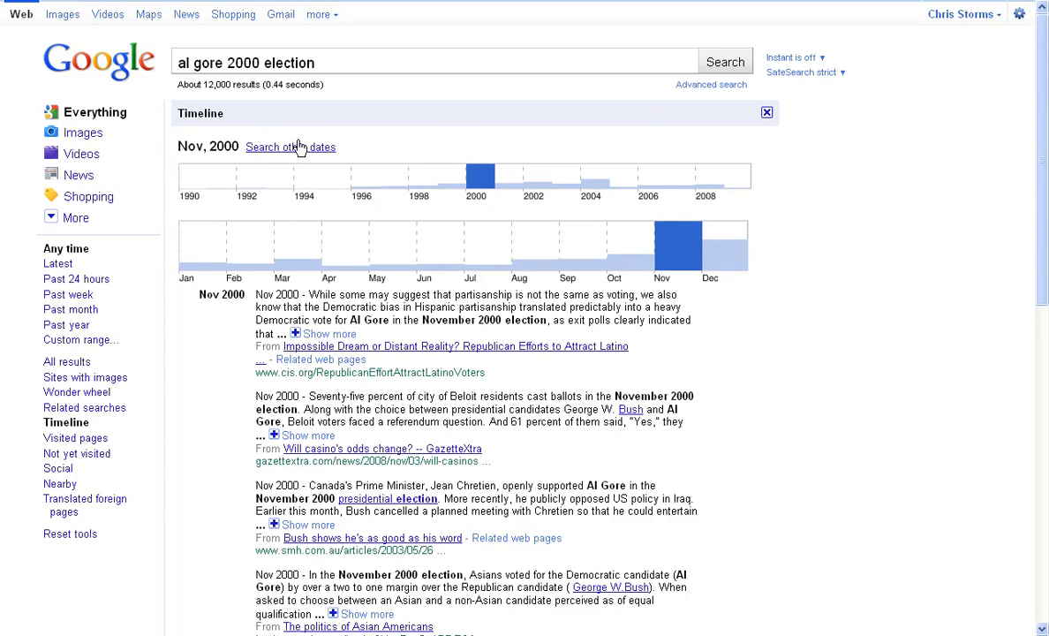
click(290, 146)
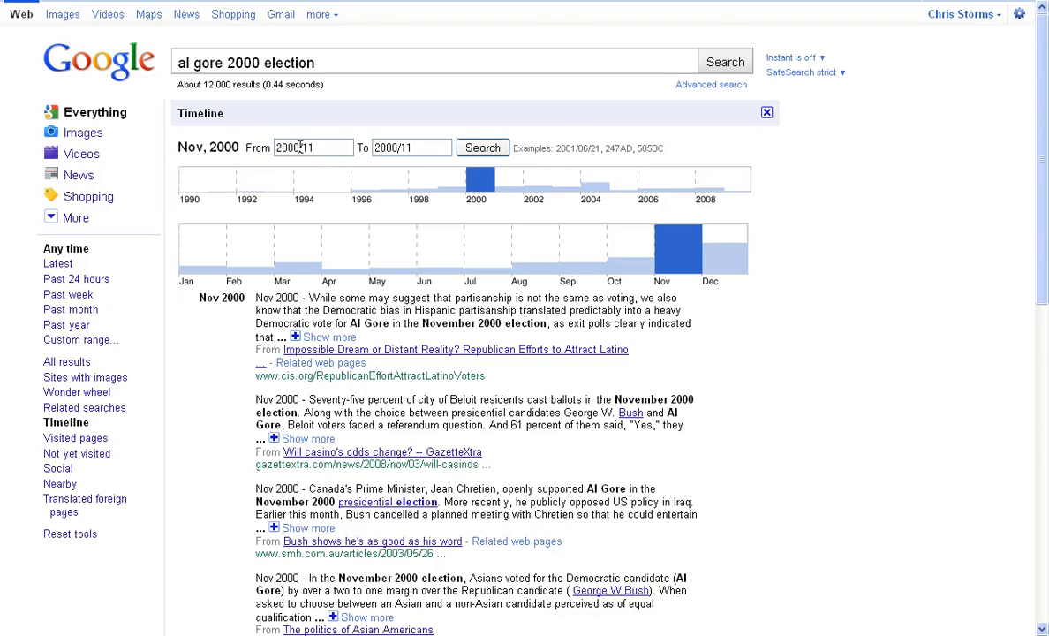
mouse_move(103, 75)
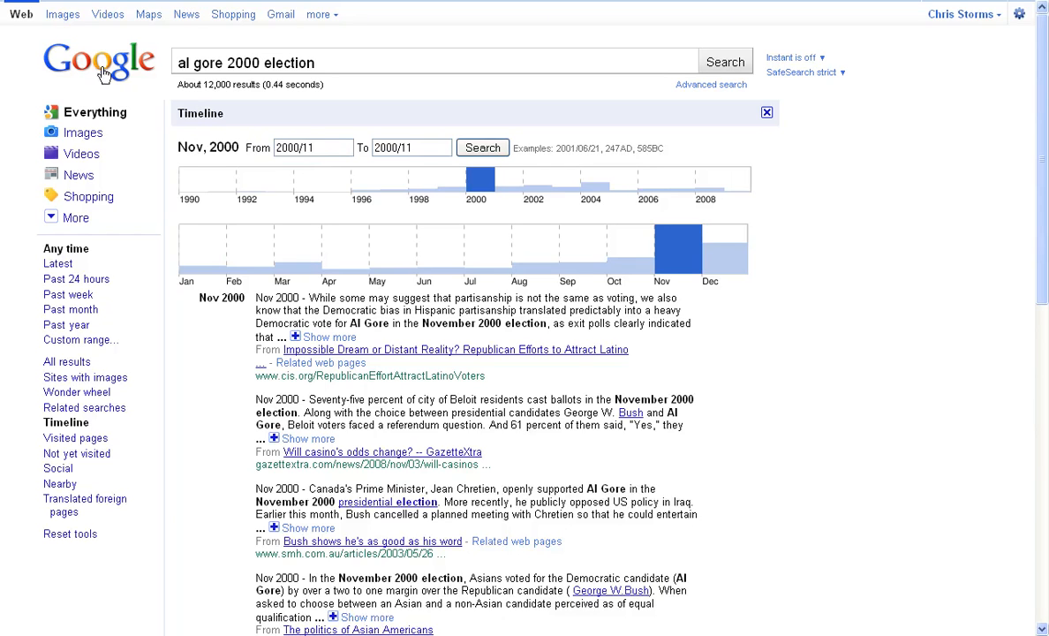
click(767, 113)
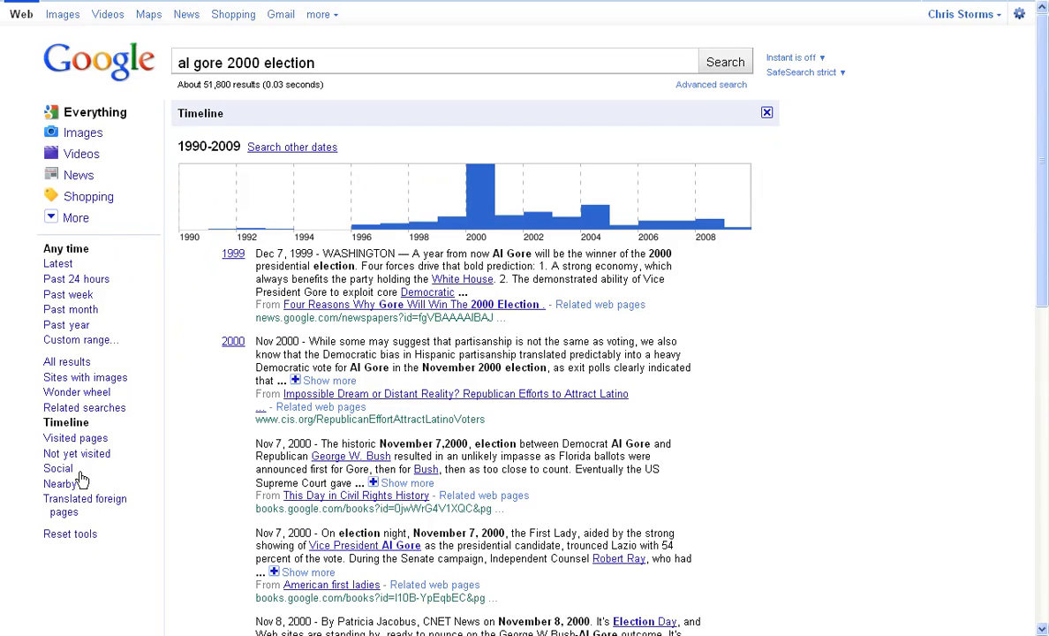
Step: Broaden the query to 'al gore', showing the 1940–2011 timeline of about 1.3 million results
click(318, 62)
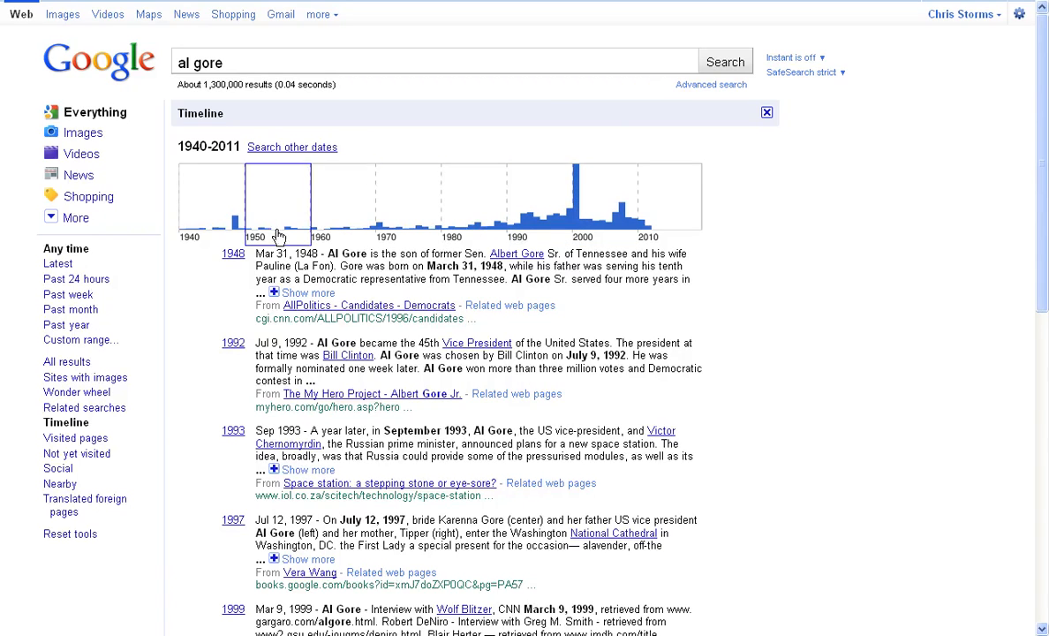
mouse_move(813, 283)
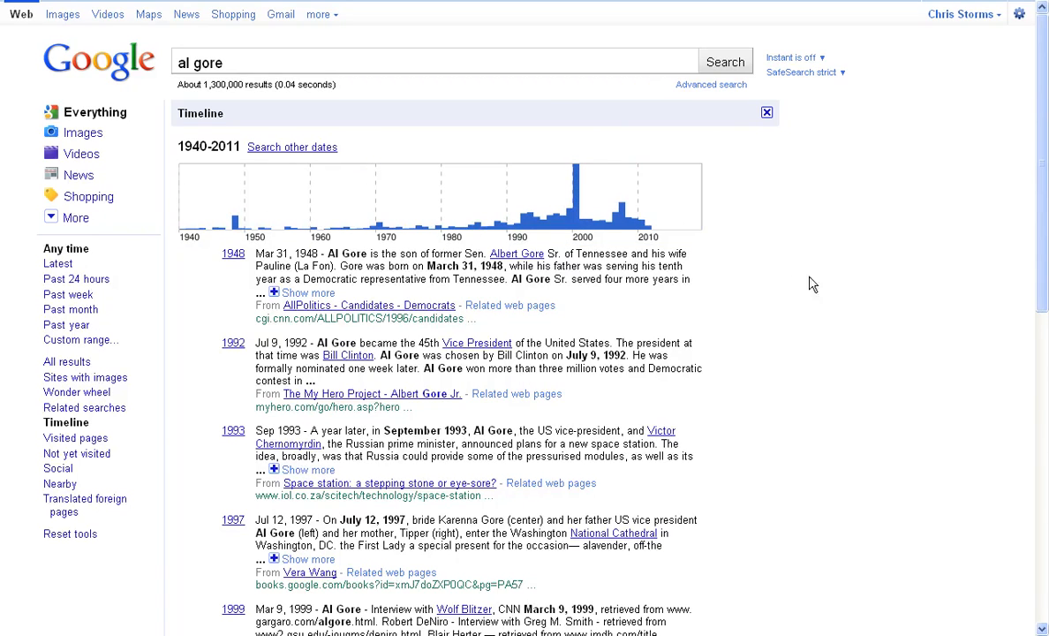
mouse_move(251, 404)
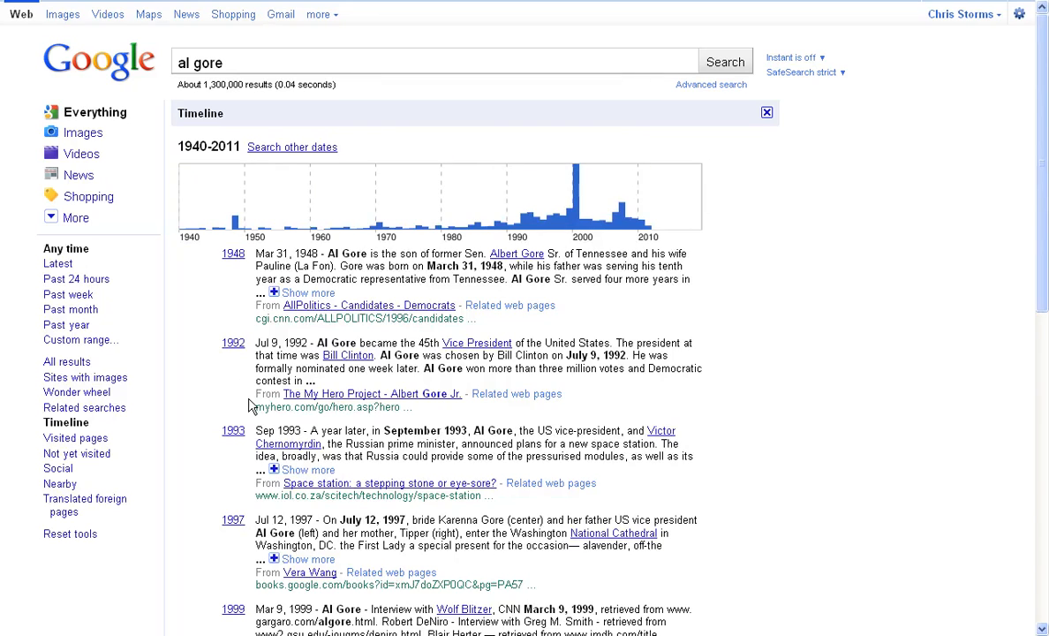
mouse_move(75, 438)
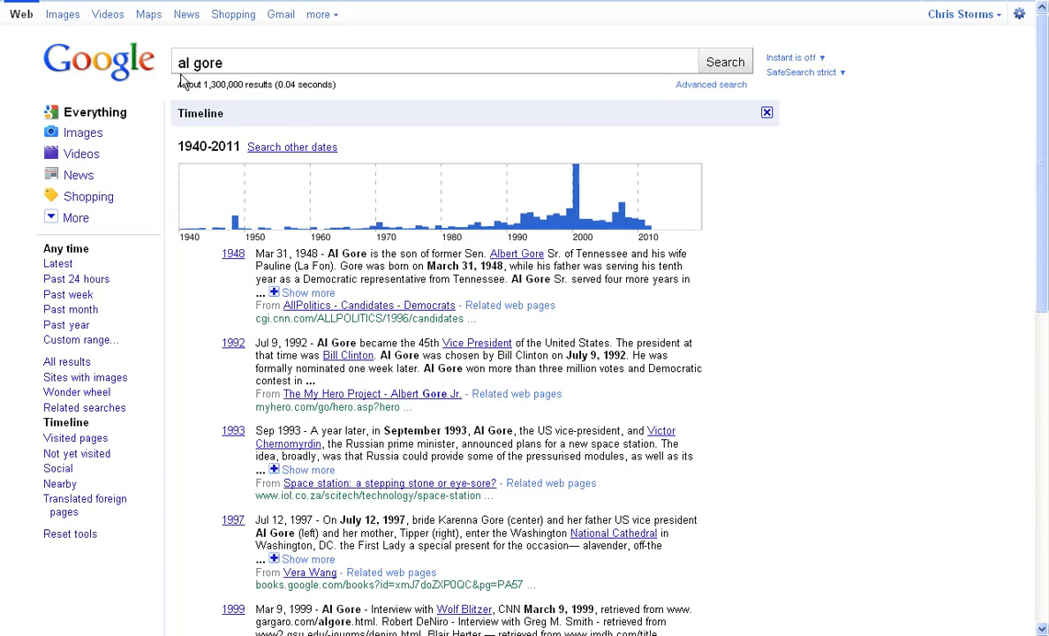
mouse_move(1016, 15)
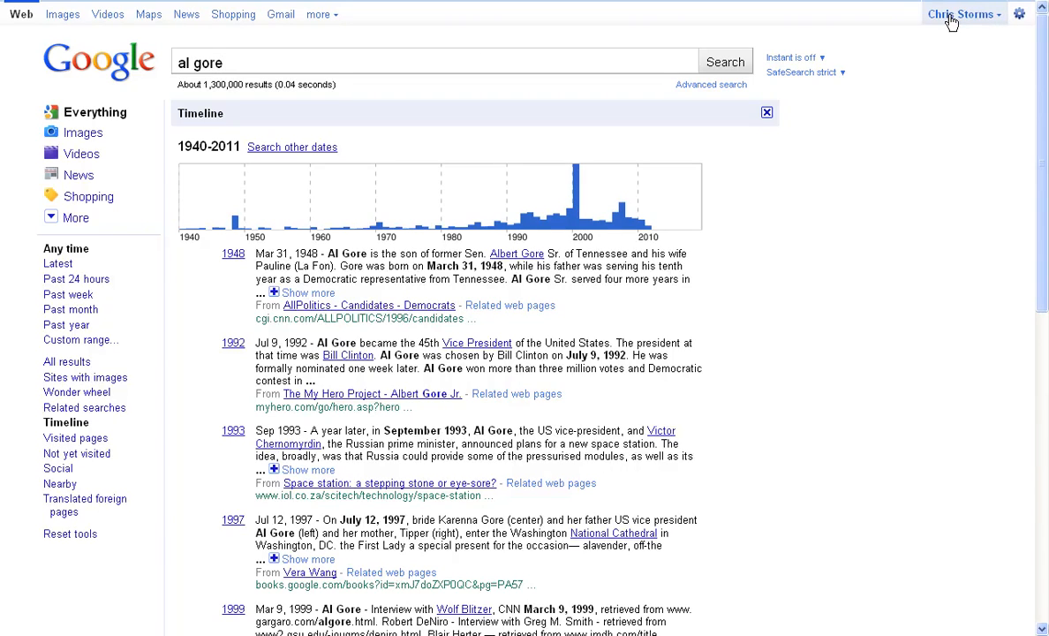
mouse_move(272, 67)
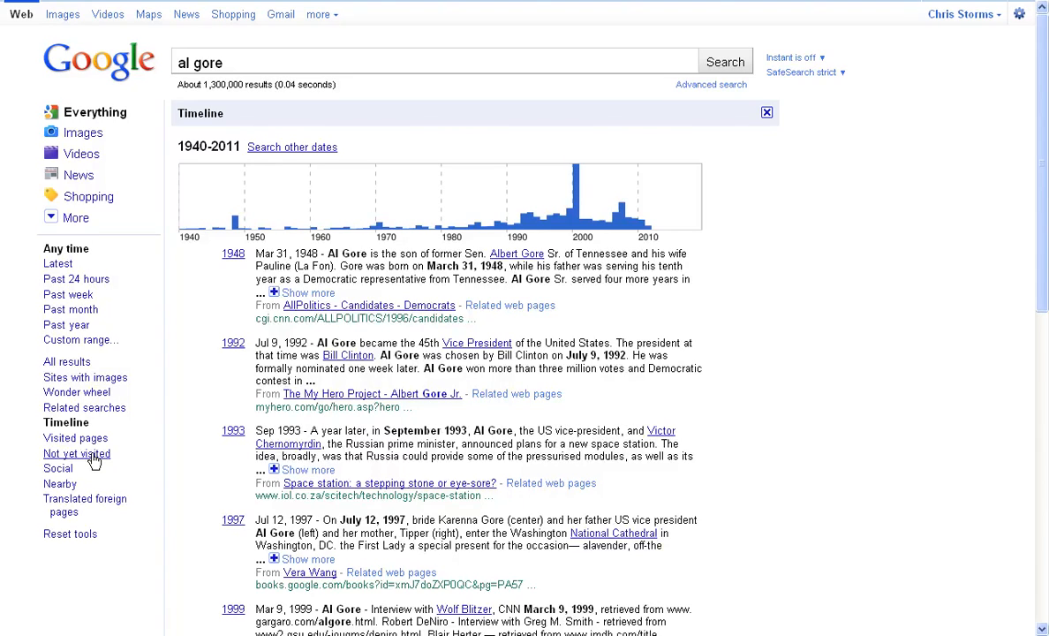
mouse_move(60, 484)
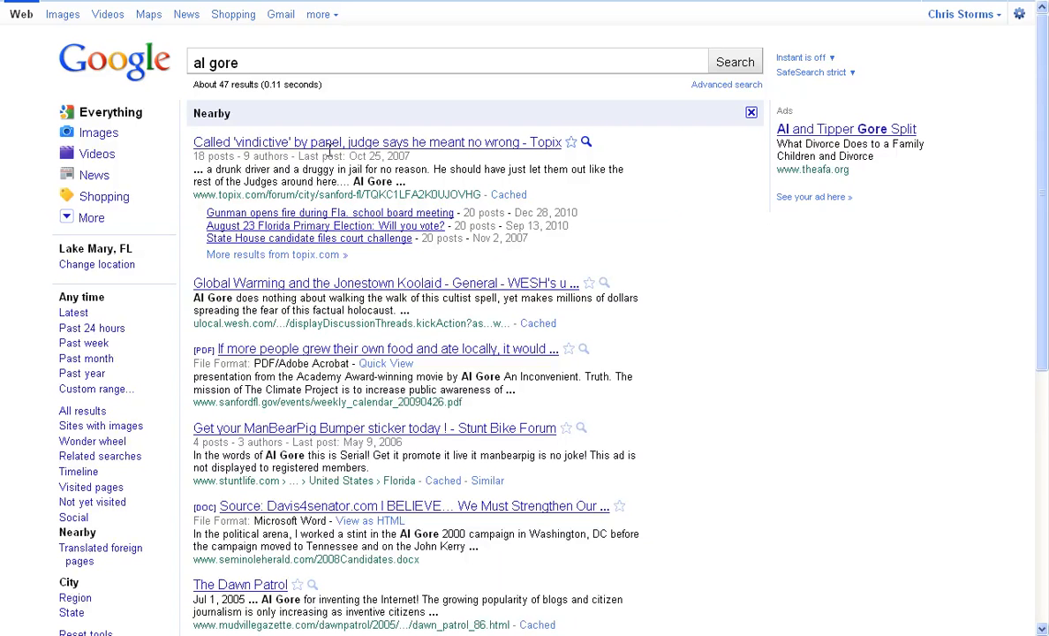
mouse_move(385, 346)
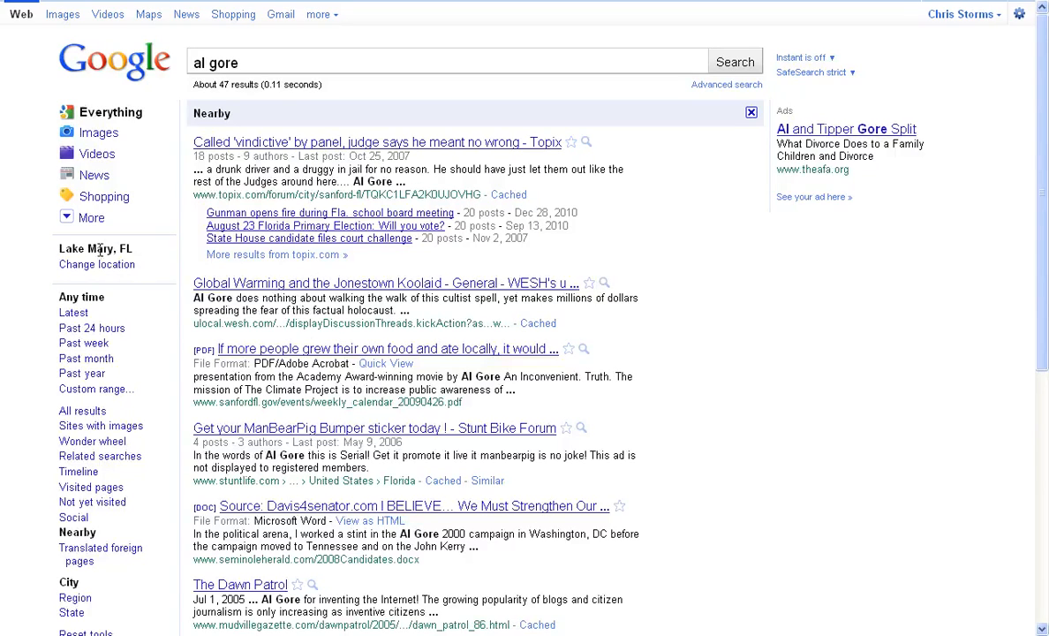
mouse_move(226, 410)
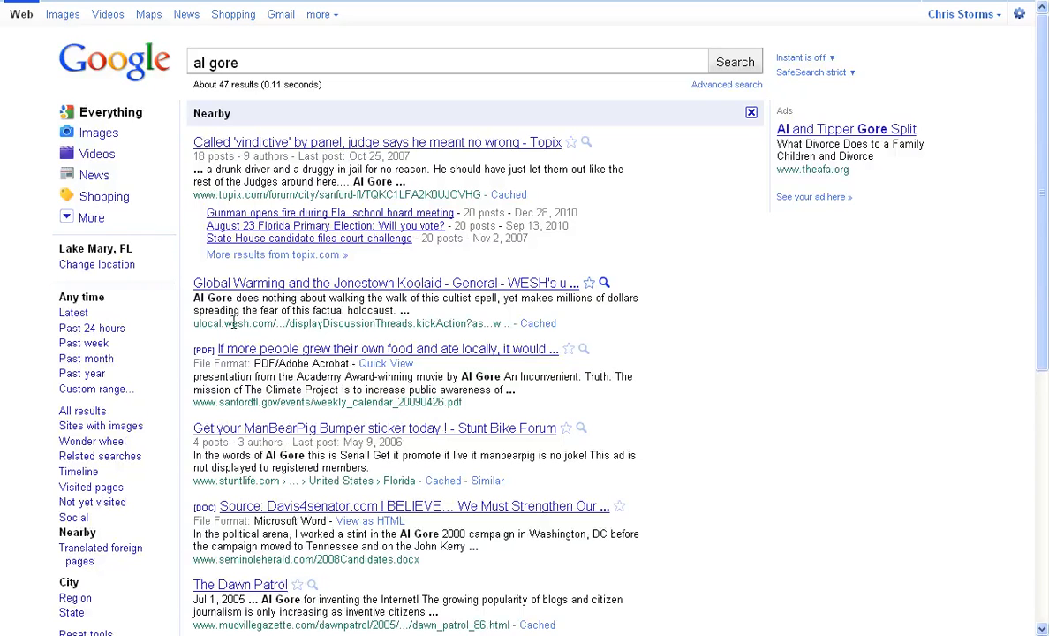
Step: Browse the roughly 47 Nearby results for 'al gore' around Lake Mary, FL
scroll(down, 3)
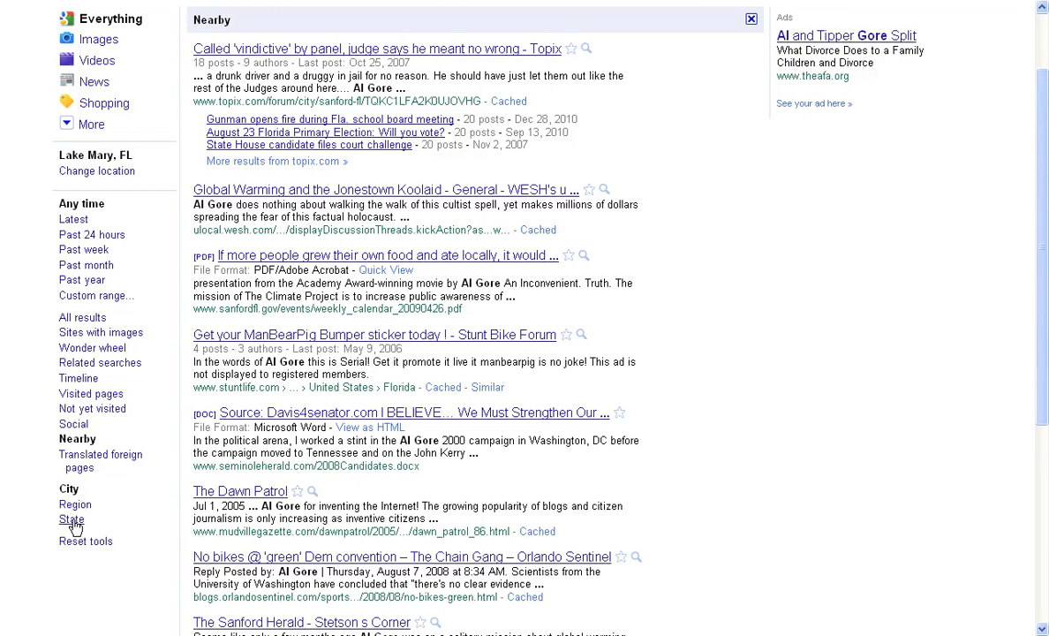
mouse_move(141, 221)
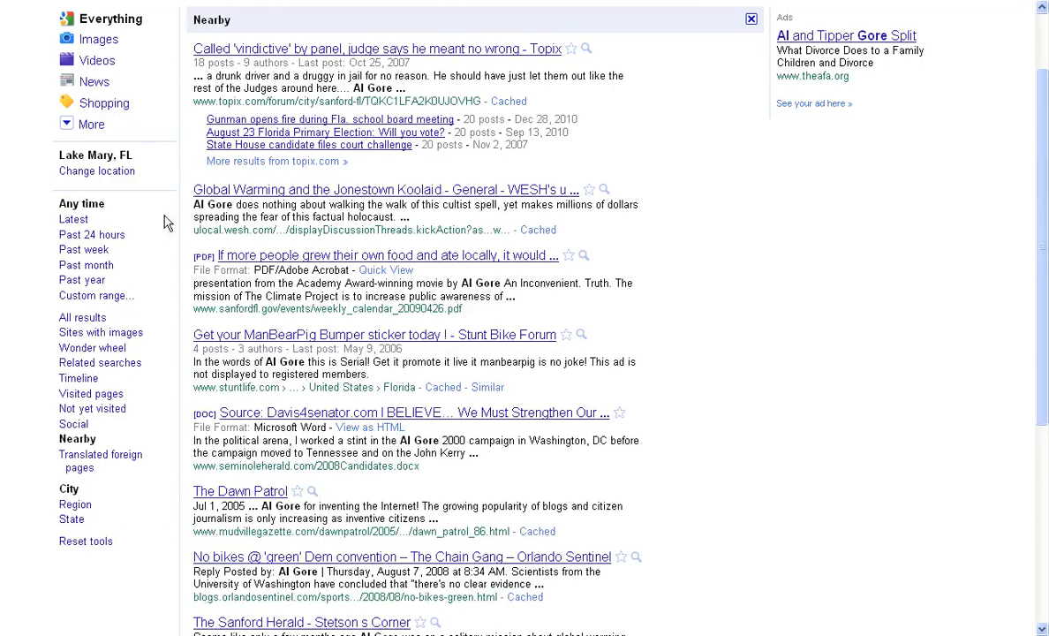